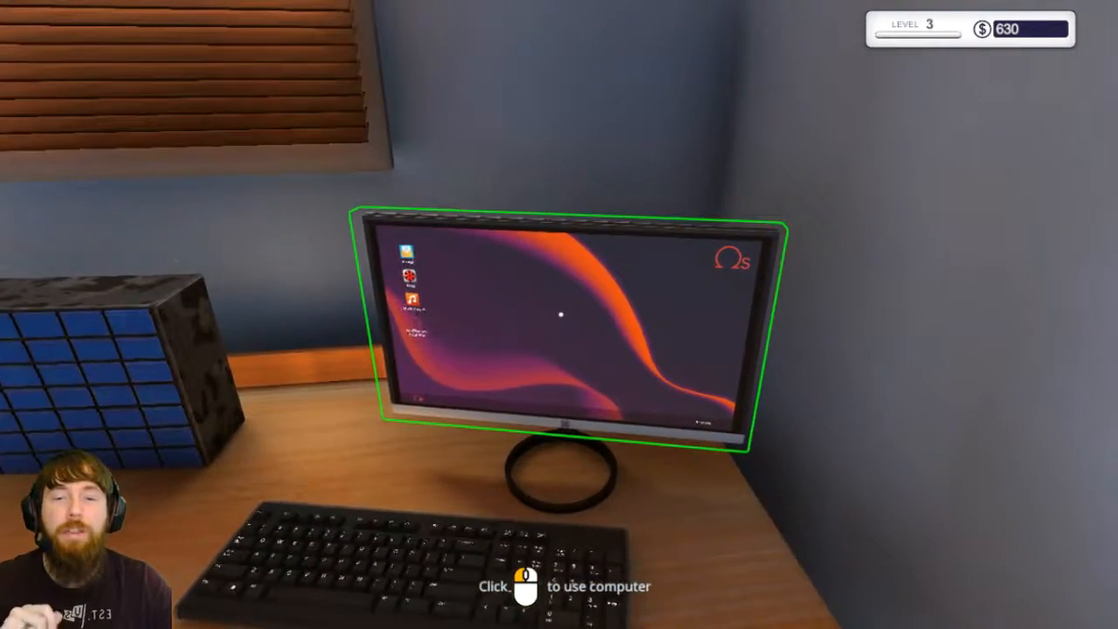
# - Use the office computer, glance at the Shop, and read Kerry's $200 8 GB RAM upgrade email
pyautogui.click(561, 314)
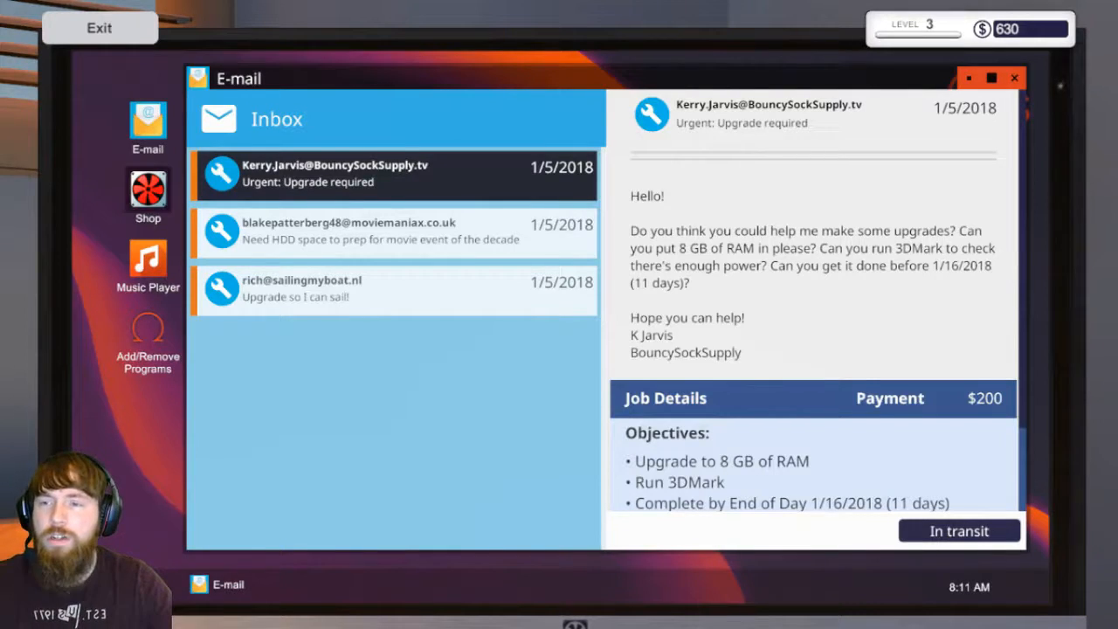
pyautogui.click(147, 192)
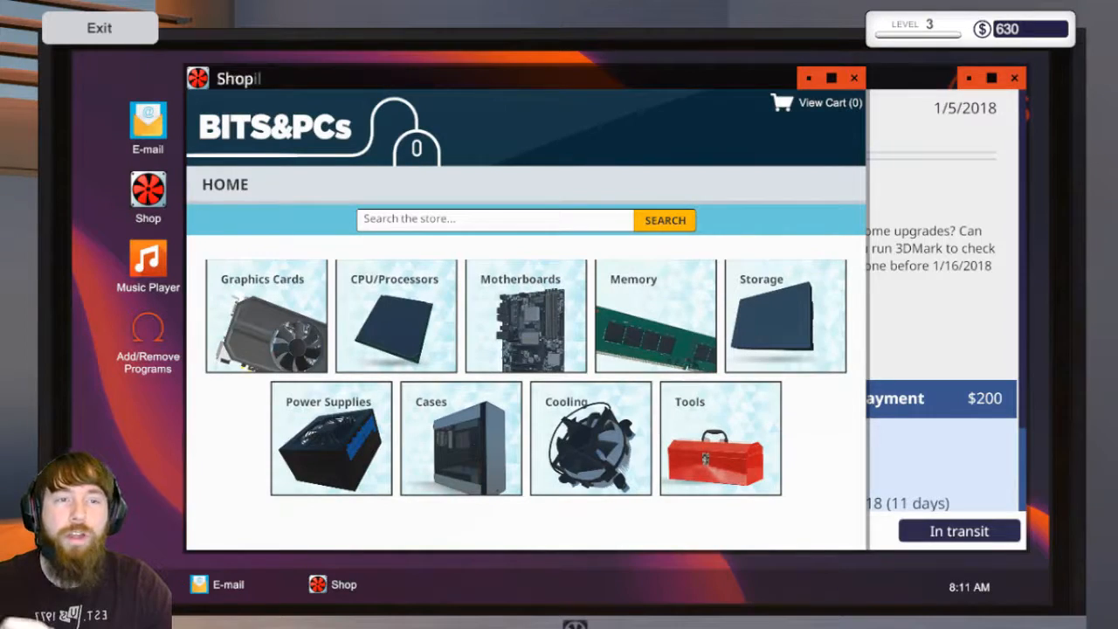
pyautogui.click(147, 123)
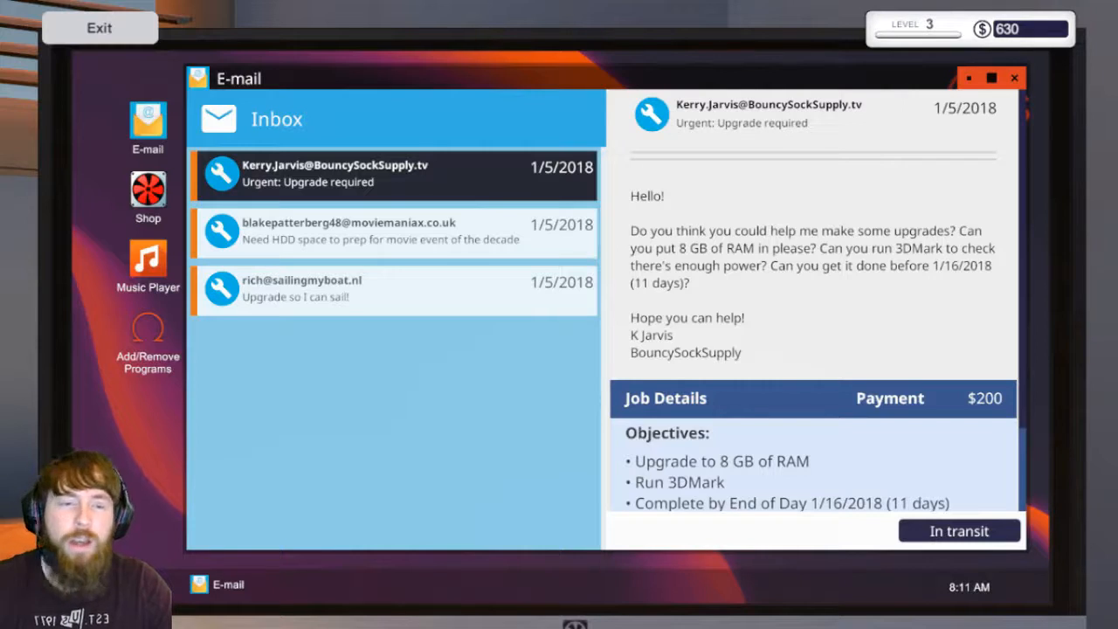
pyautogui.scroll(-3)
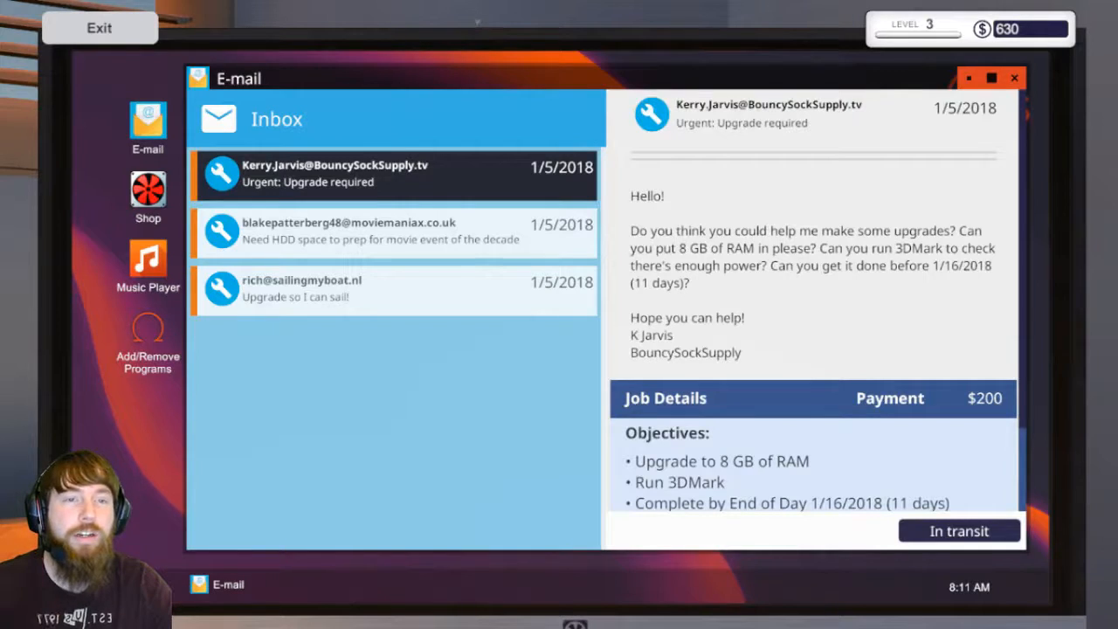
pyautogui.scroll(-3)
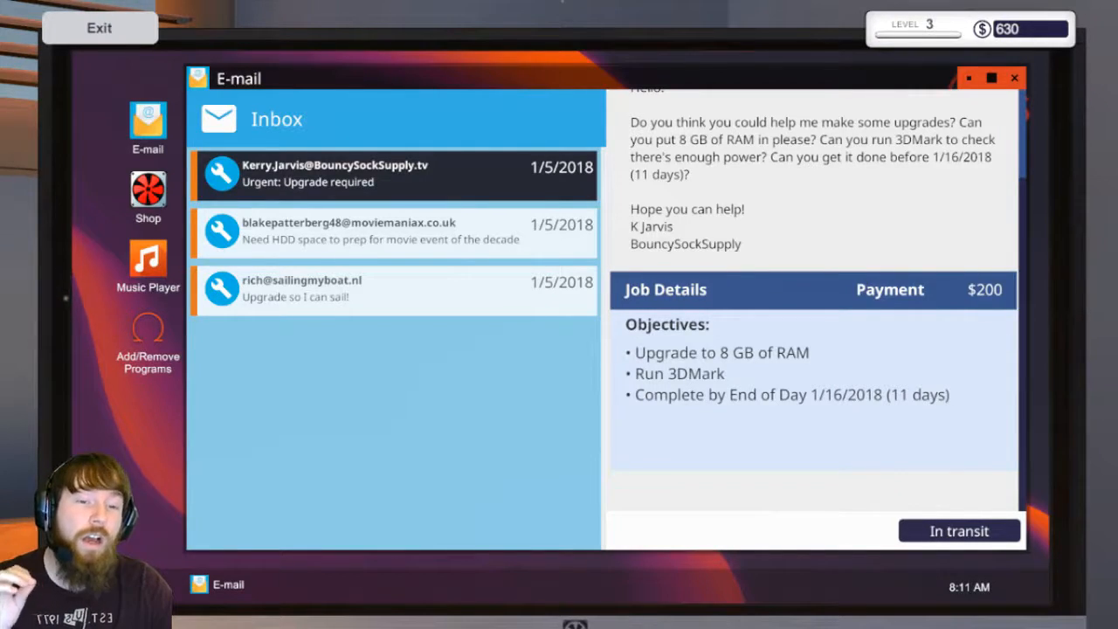
pyautogui.click(393, 231)
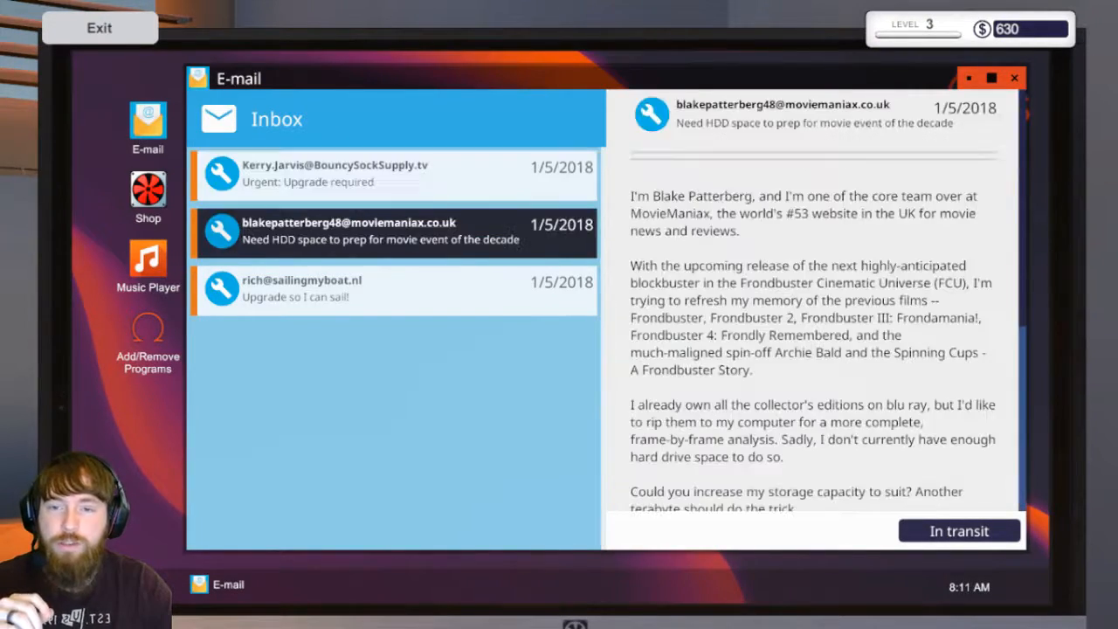
pyautogui.scroll(-3)
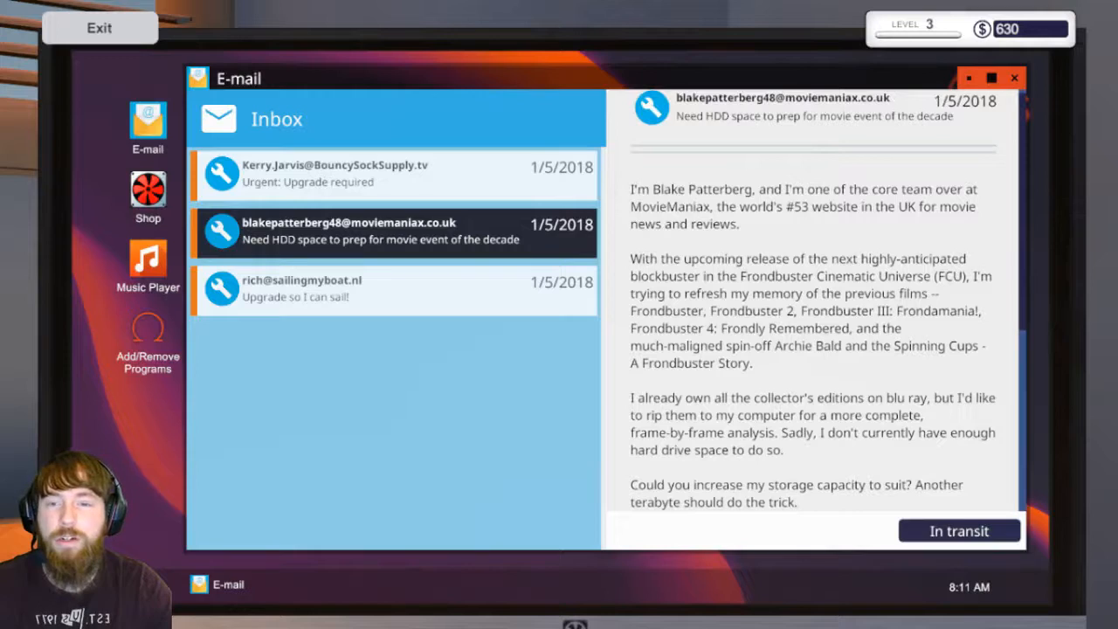
pyautogui.click(393, 289)
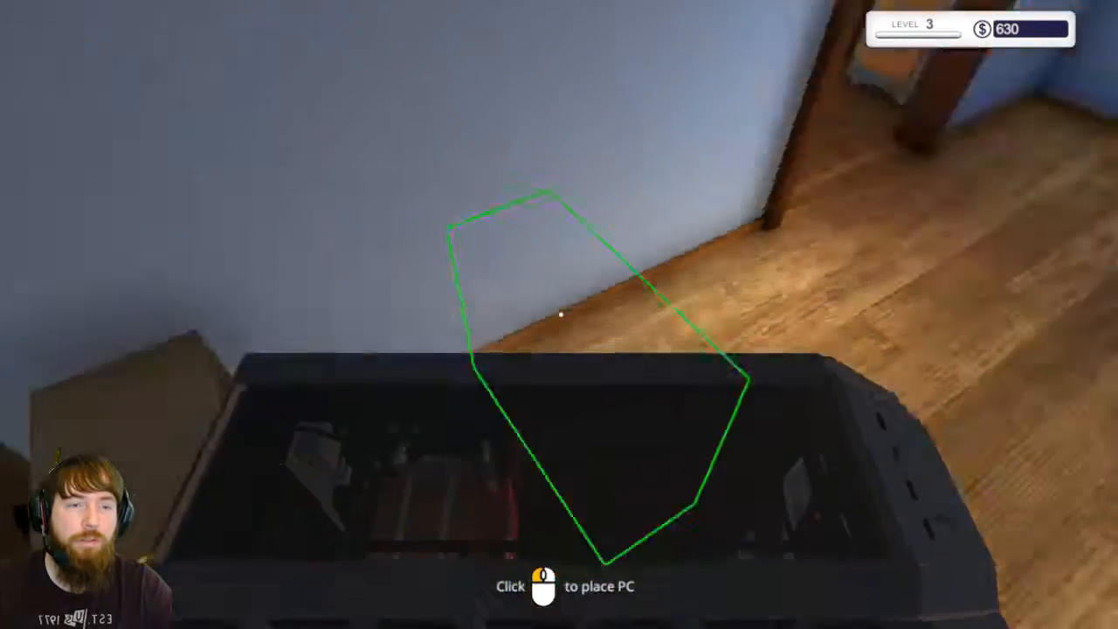
# - Set the customer PC on the workbench and check the parts inventory before heading to the shop
pyautogui.click(559, 314)
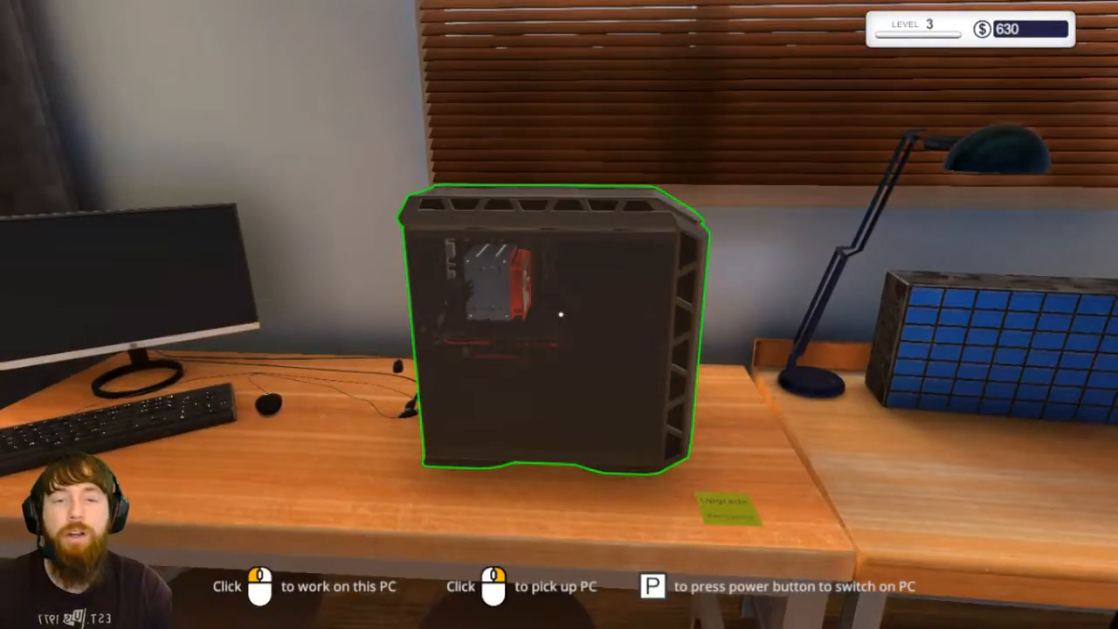
pyautogui.click(559, 315)
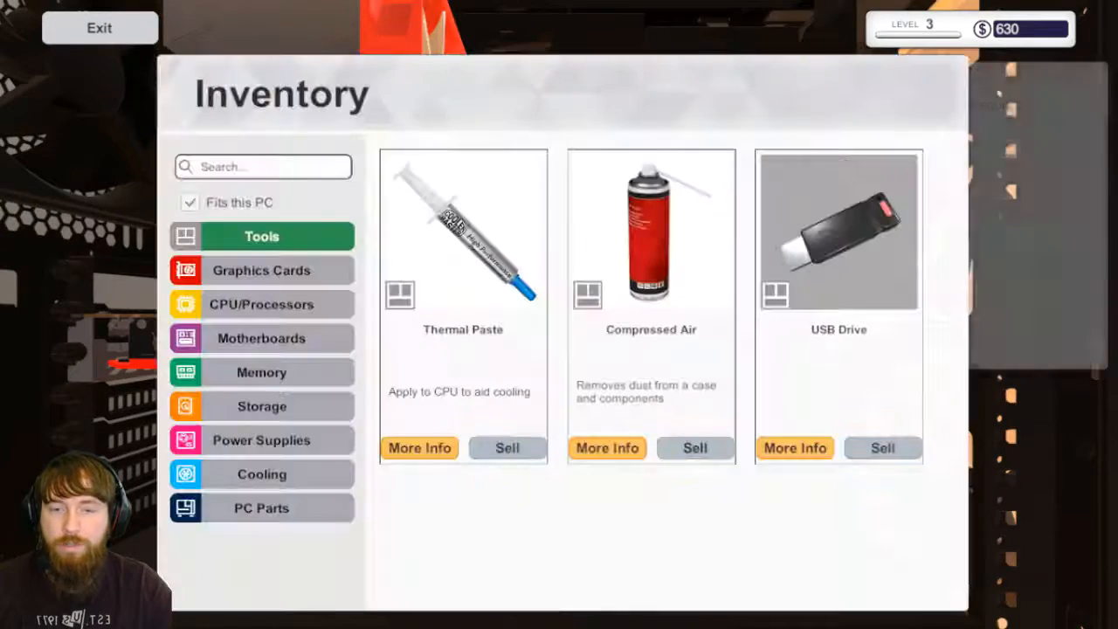
pyautogui.click(262, 372)
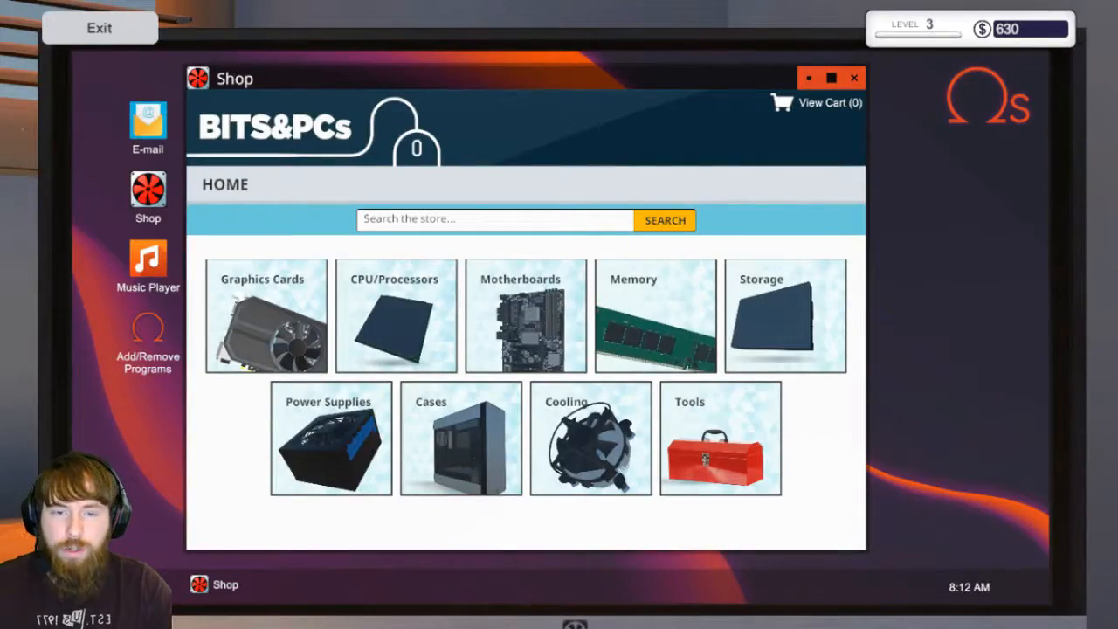
# - Add a $90 memory kit to the shop cart, set down the next PC, and return to the job emails
pyautogui.click(656, 317)
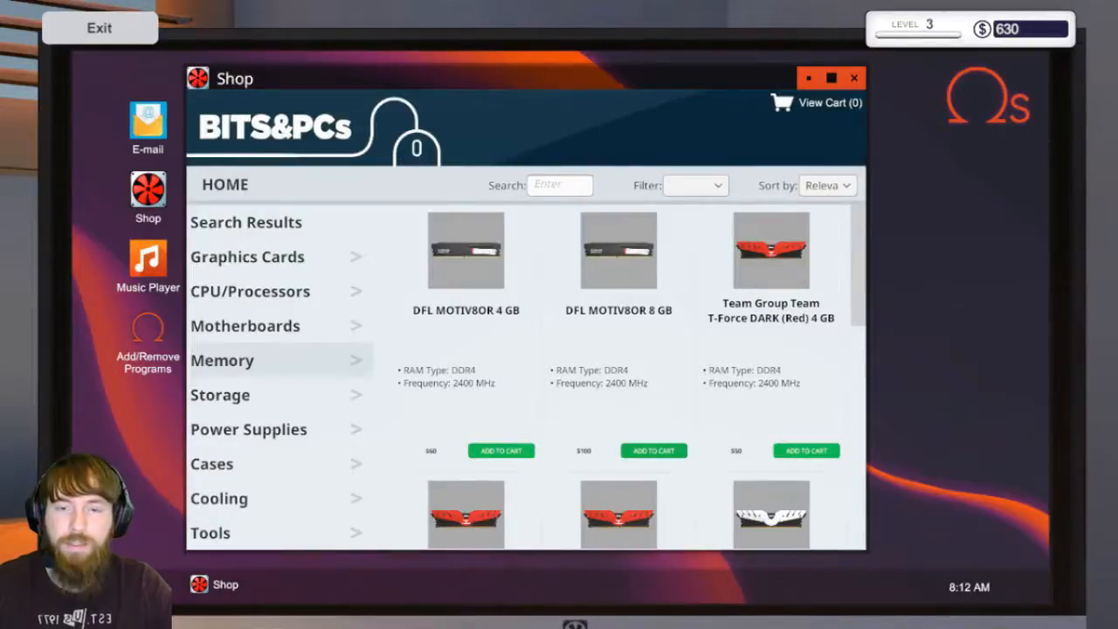
pyautogui.click(500, 451)
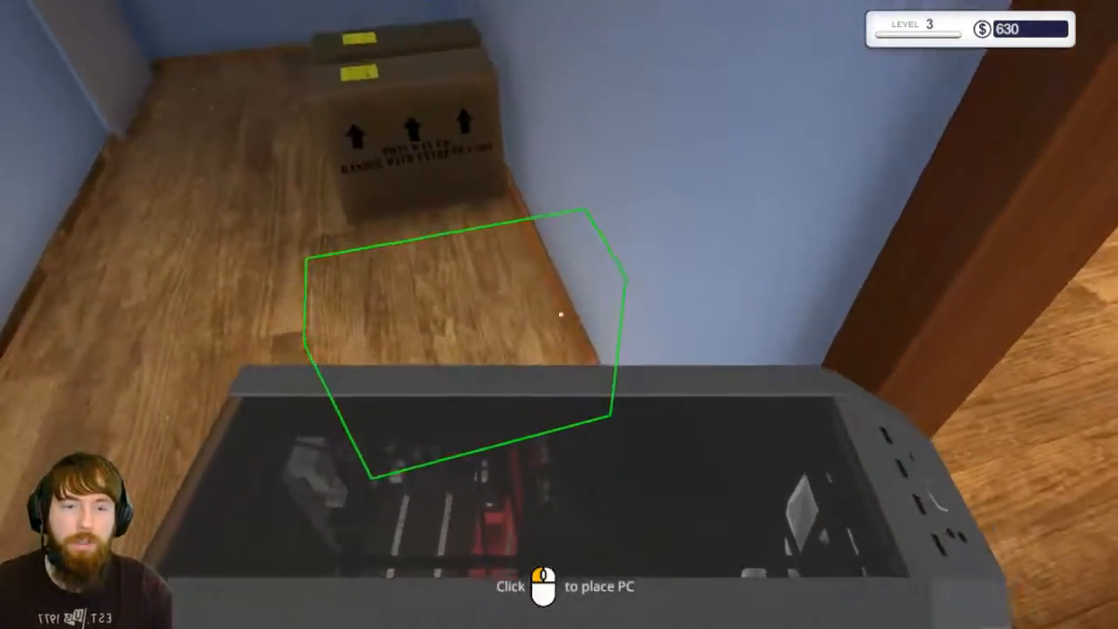
pyautogui.click(560, 314)
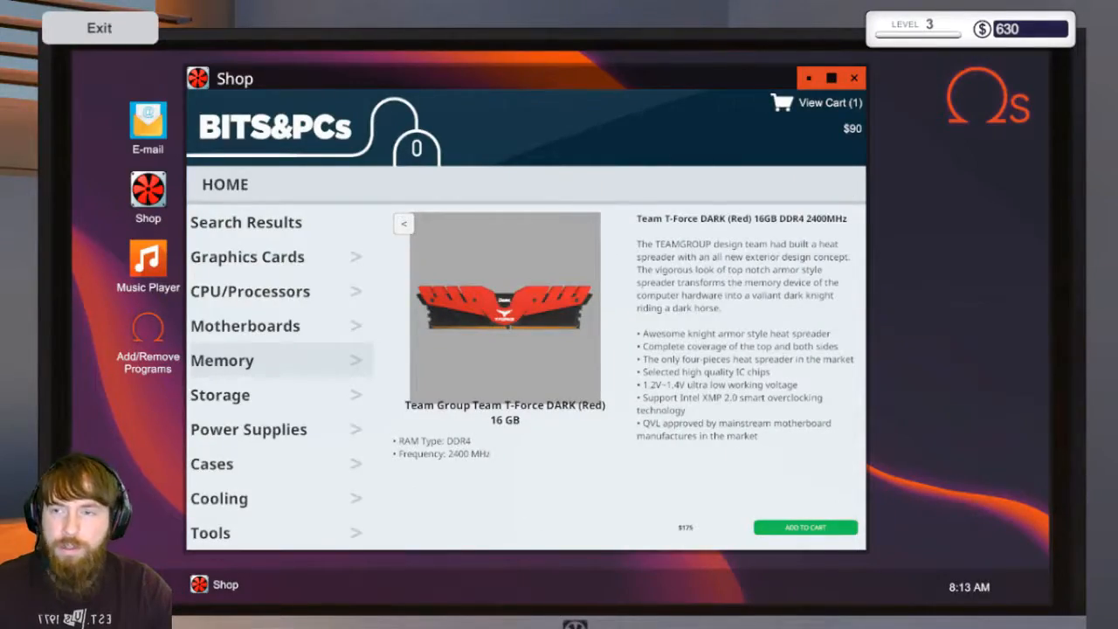
pyautogui.click(147, 122)
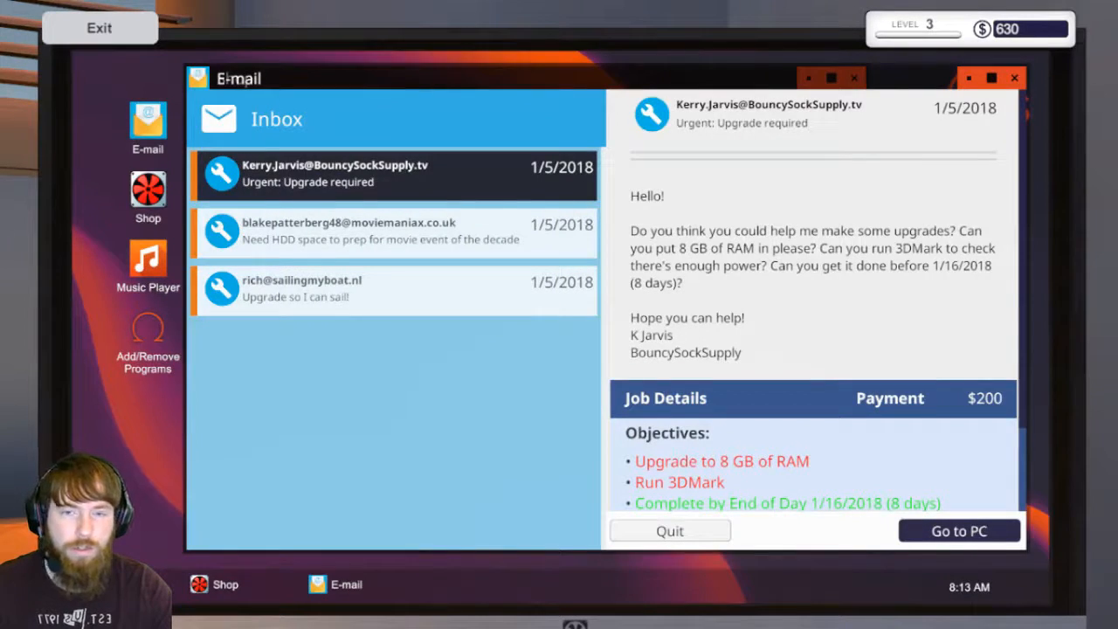
pyautogui.click(393, 230)
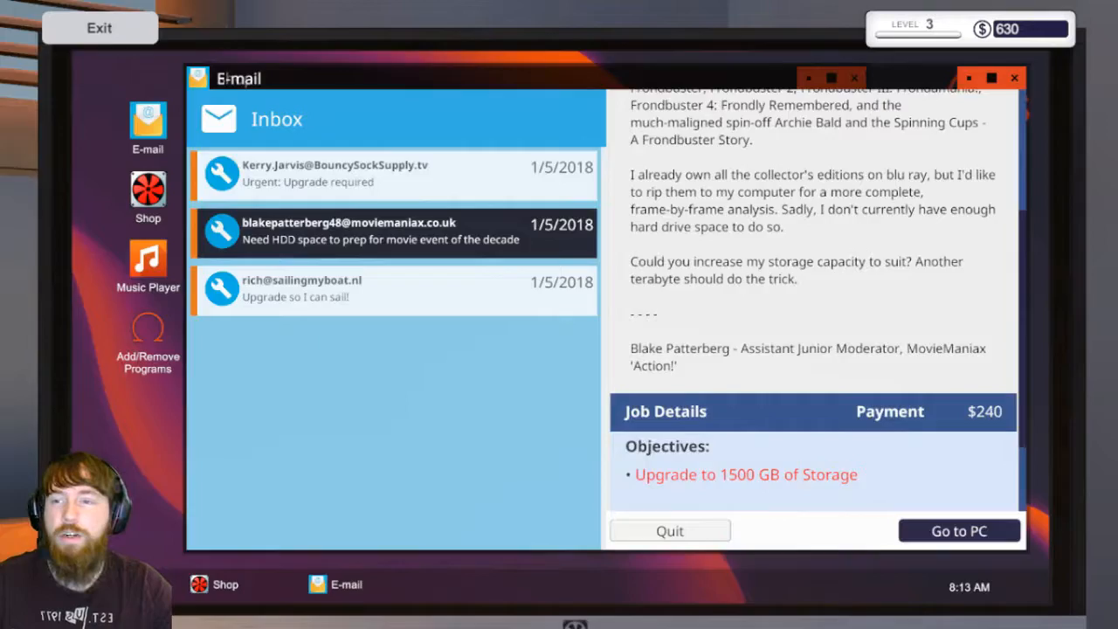
pyautogui.click(393, 288)
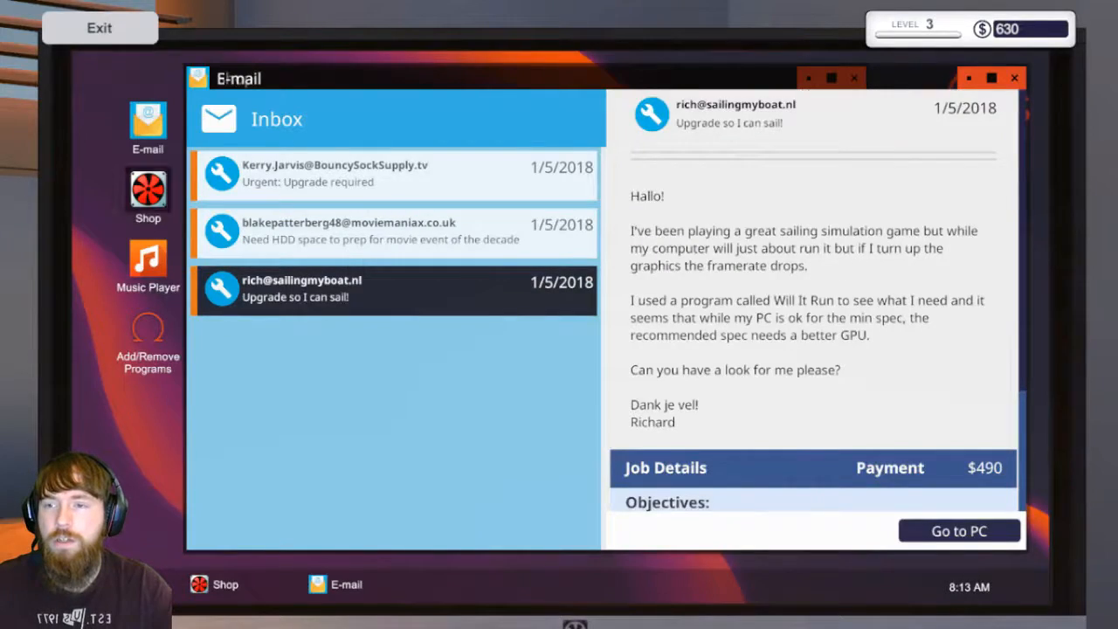
pyautogui.click(147, 189)
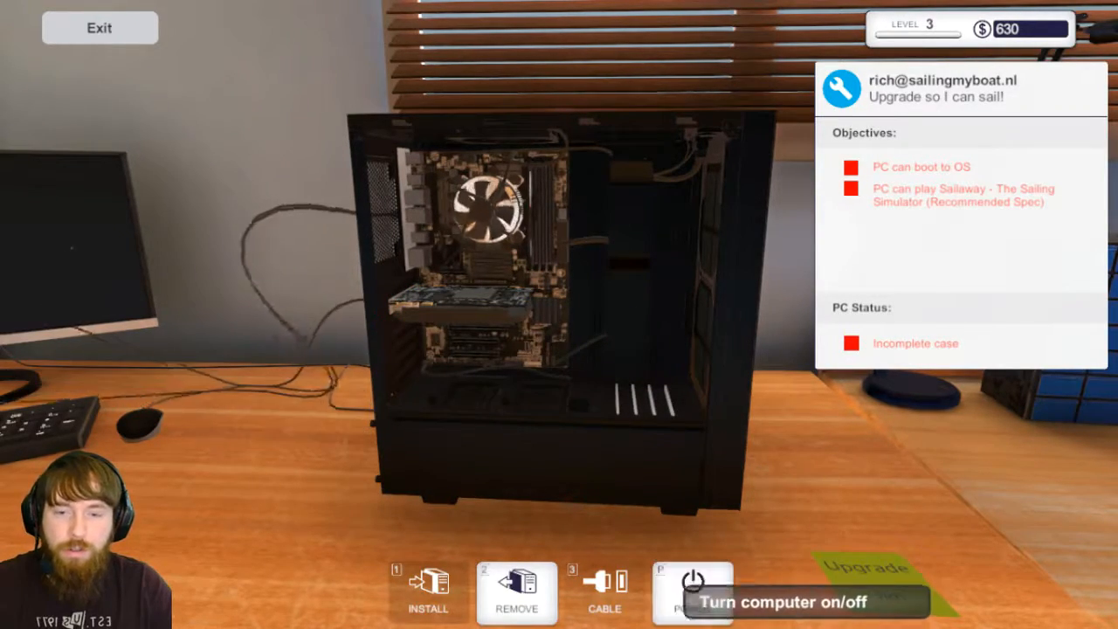
pyautogui.click(692, 591)
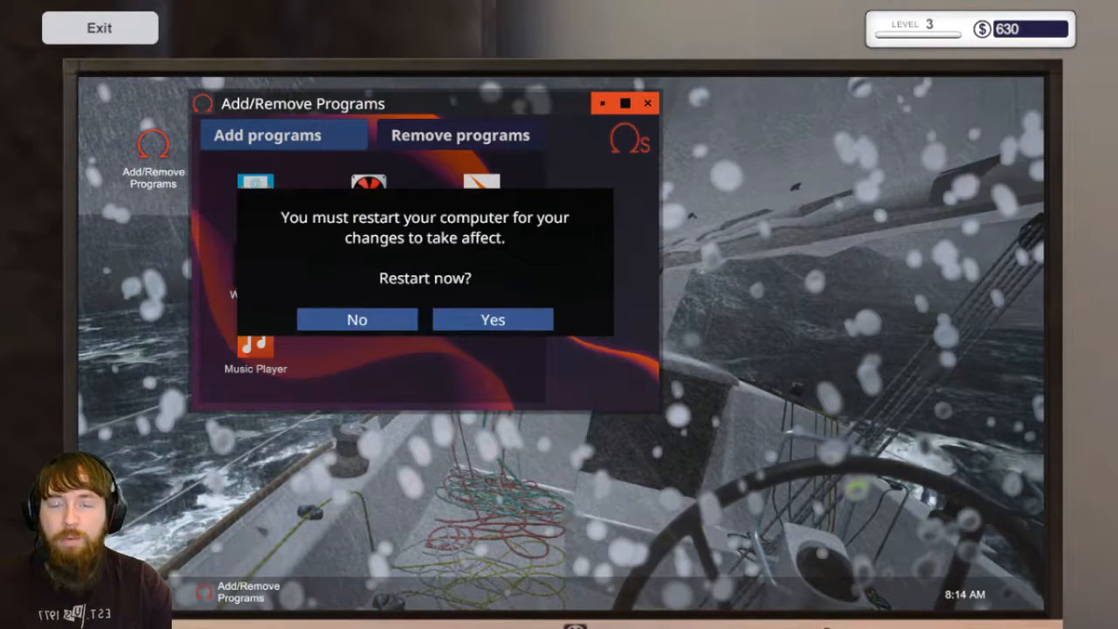
pyautogui.click(493, 318)
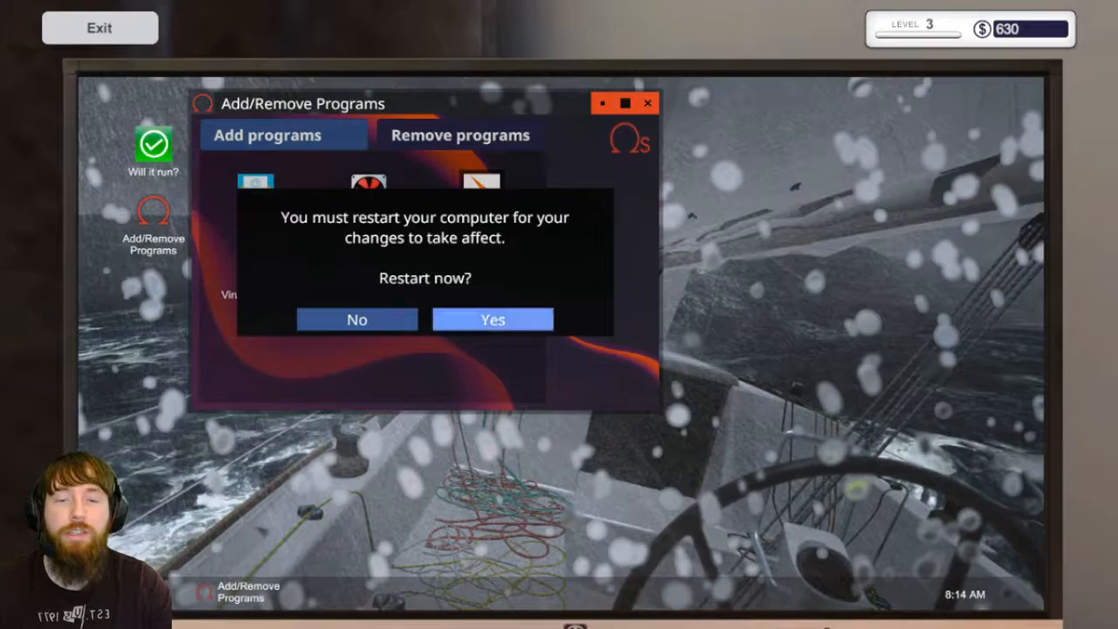
pyautogui.click(493, 318)
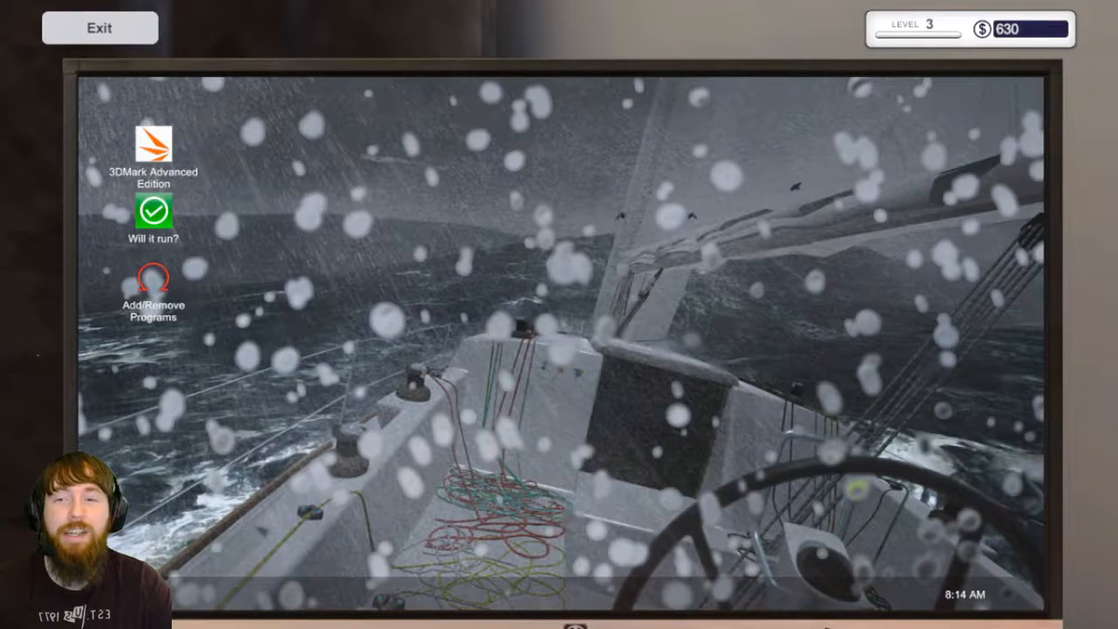
# - Check the PC against Sailaway's recommended spec in Will it run?, then remove the case's PCI lock
pyautogui.doubleClick(154, 213)
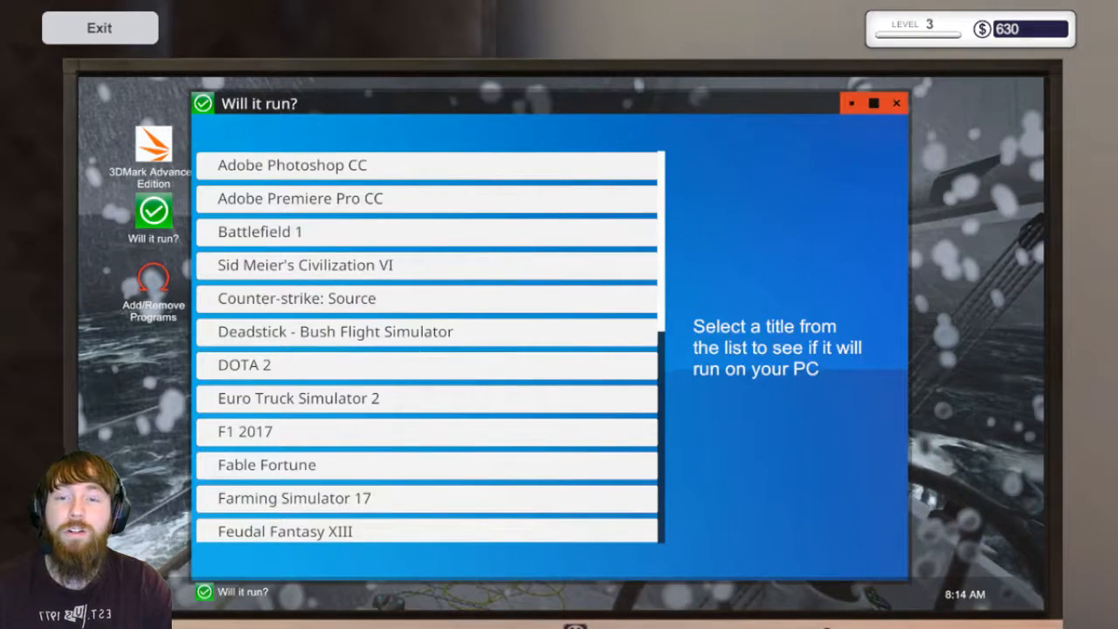
pyautogui.scroll(-3)
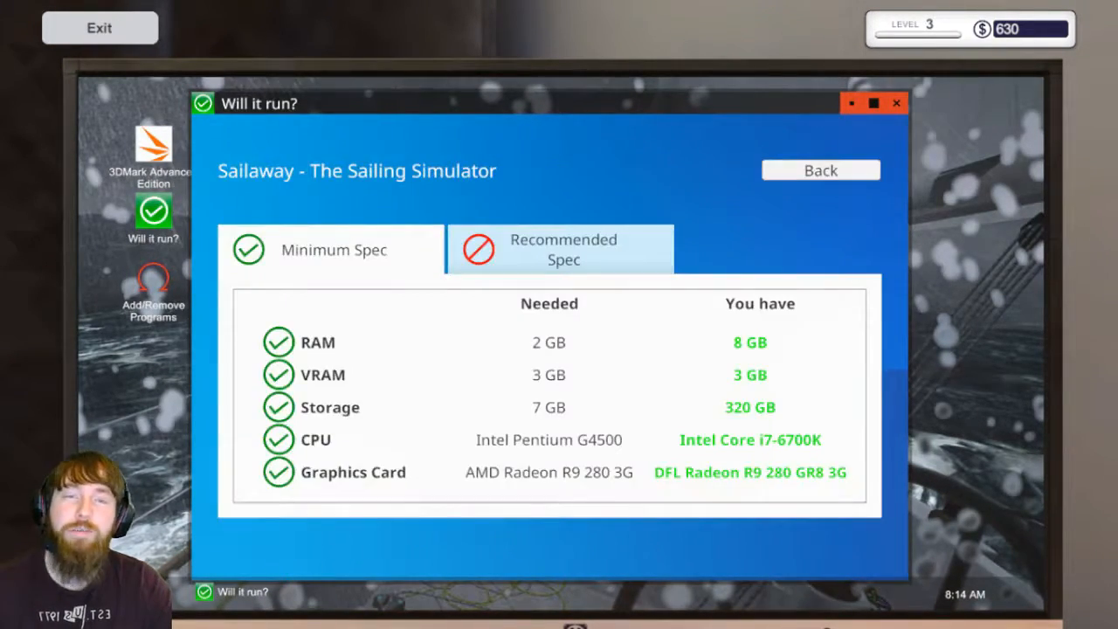
pyautogui.click(562, 250)
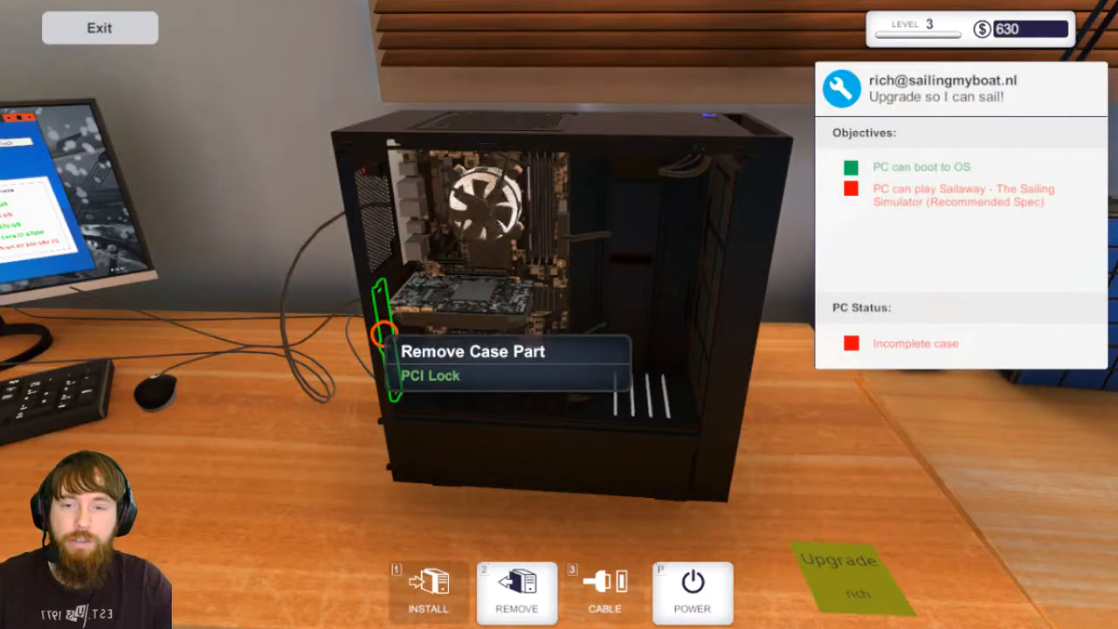
pyautogui.click(517, 593)
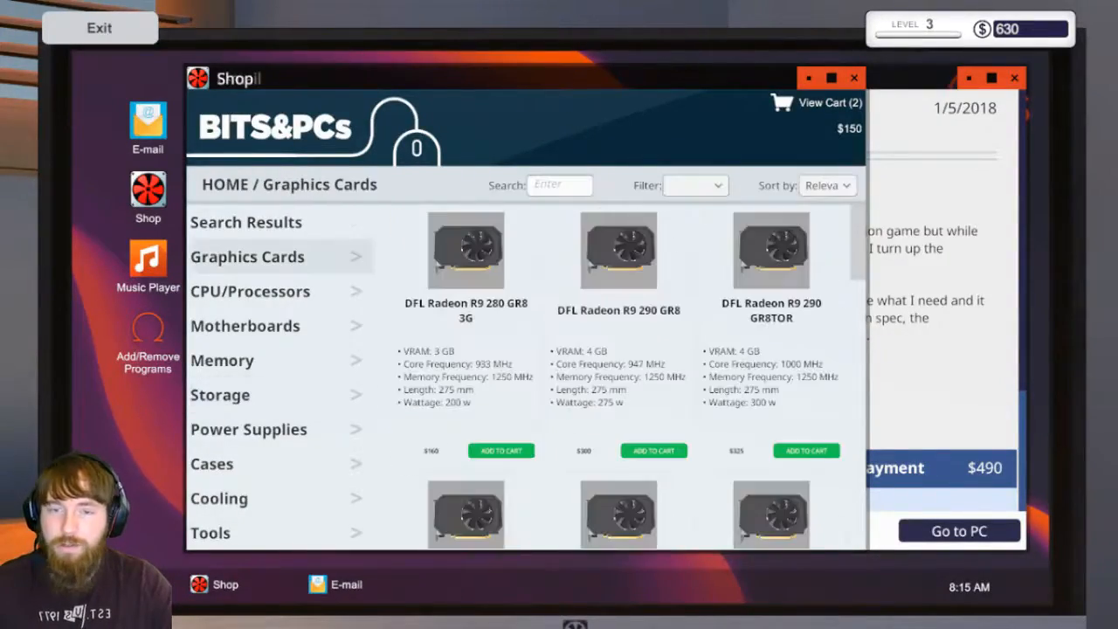
# - Add the MSI GTX 980 to the cart and buy it with the memory kit and 1 TB hard drive
pyautogui.scroll(-3)
pyautogui.write('980')
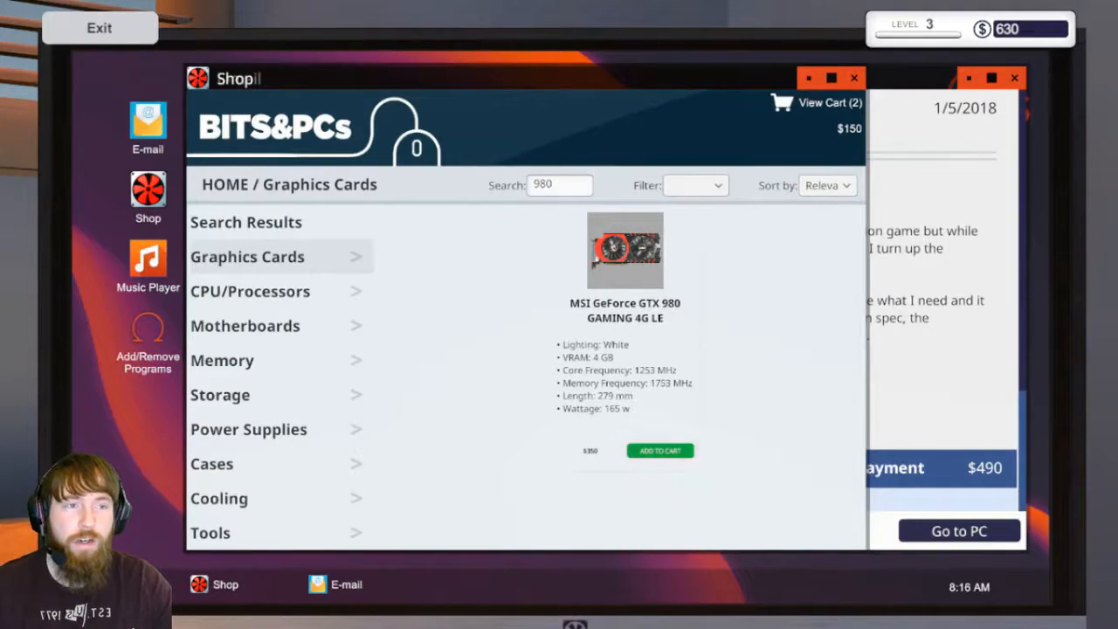
pyautogui.click(661, 451)
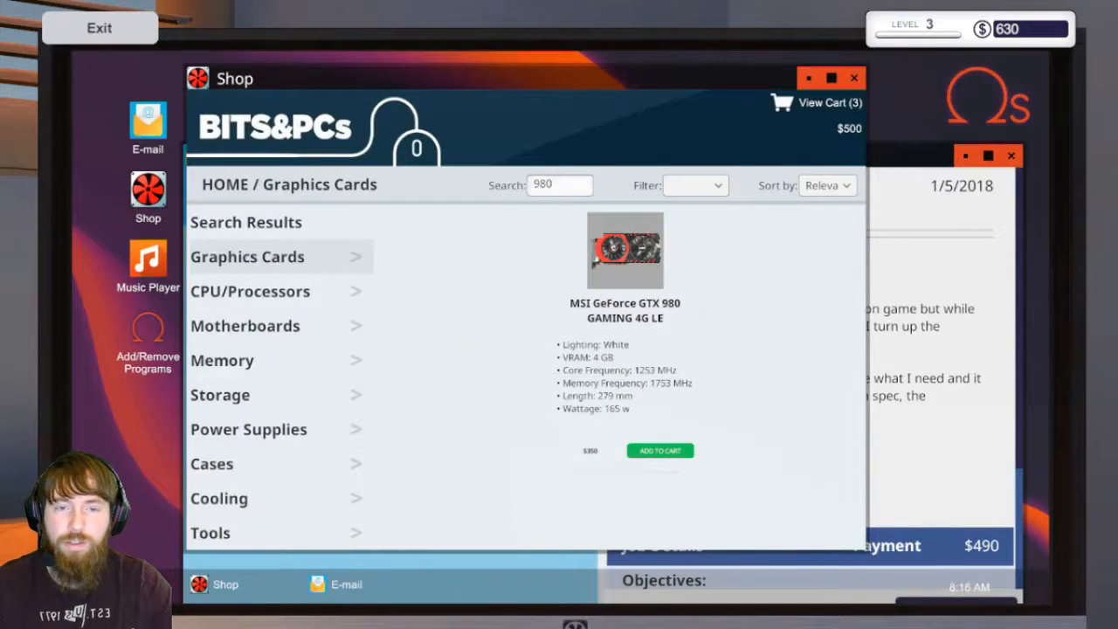
pyautogui.click(821, 102)
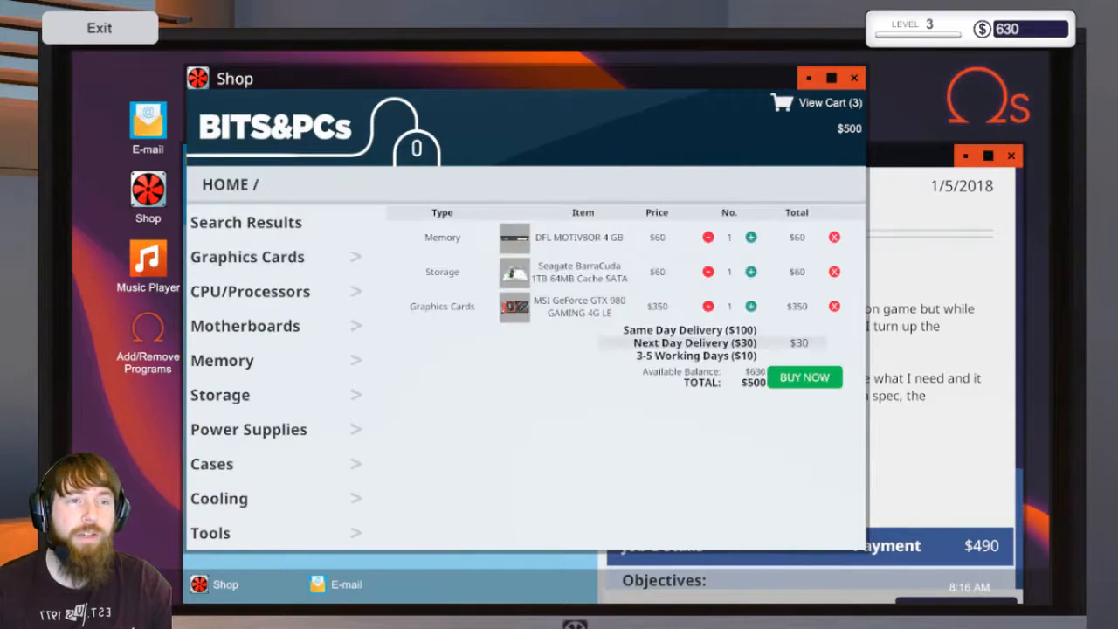
pyautogui.click(804, 378)
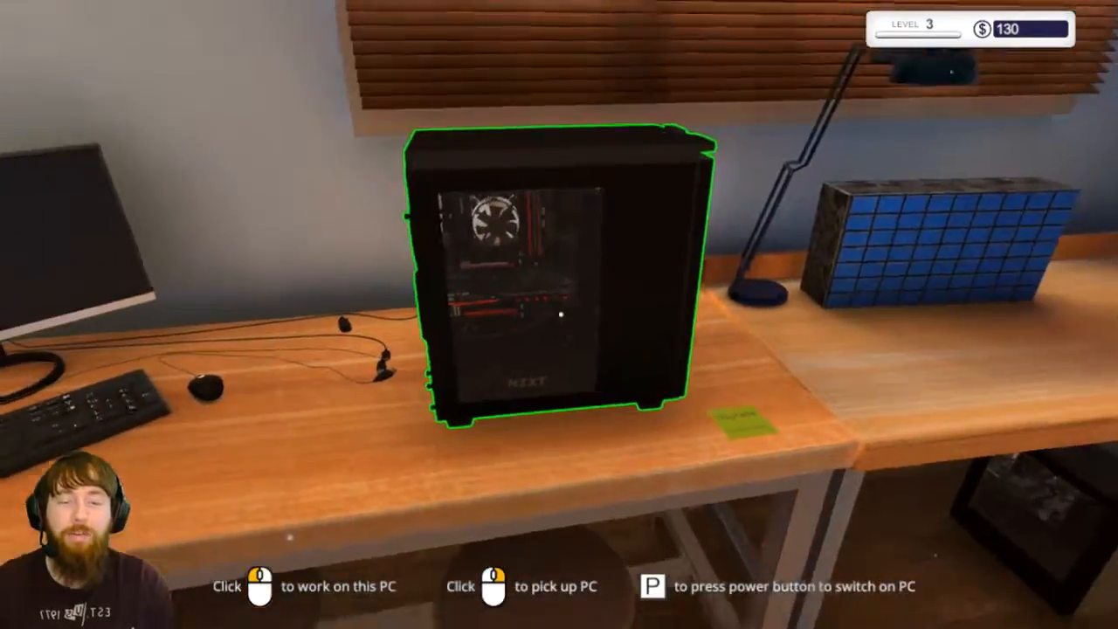
pyautogui.press('p')
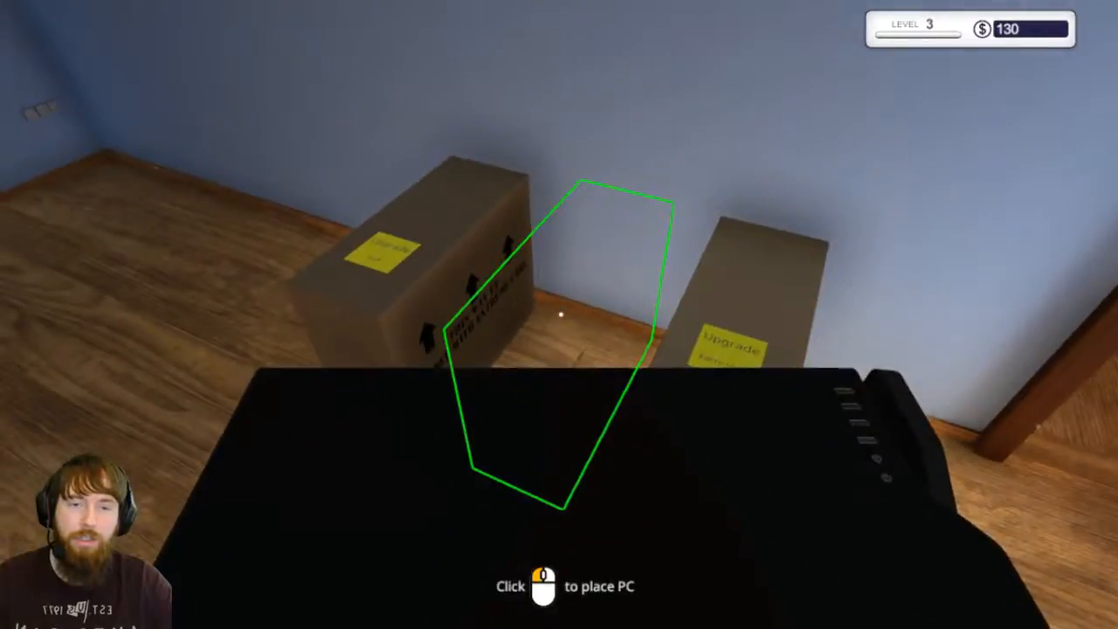
# - Set the RAM-upgrade PC on the workbench, boot it, remove programs and answer the restart prompt
pyautogui.click(560, 315)
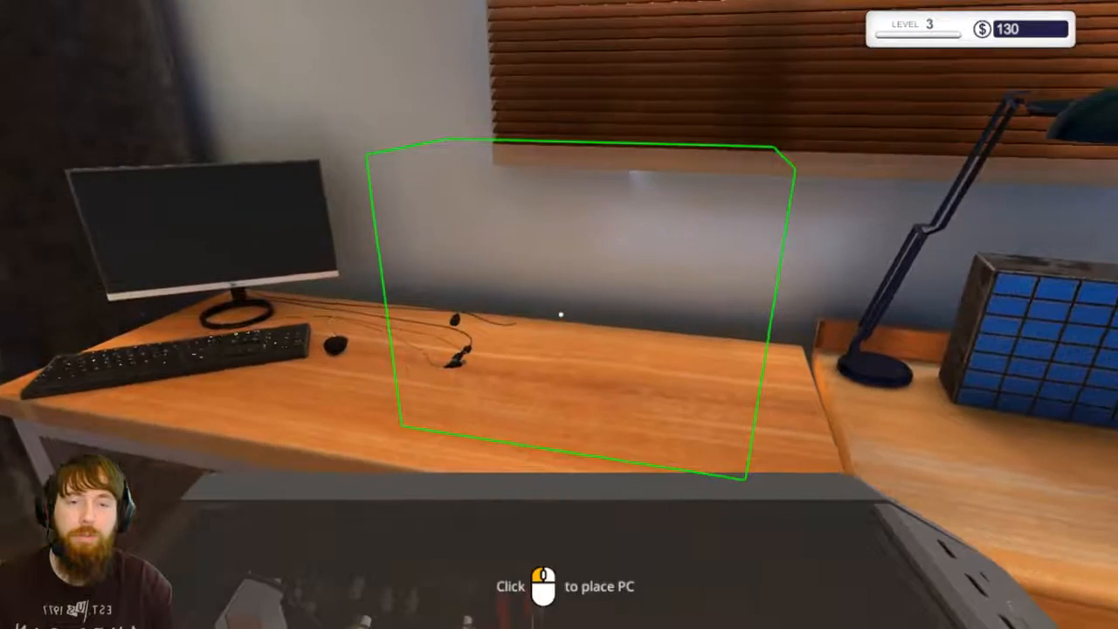
pyautogui.click(559, 314)
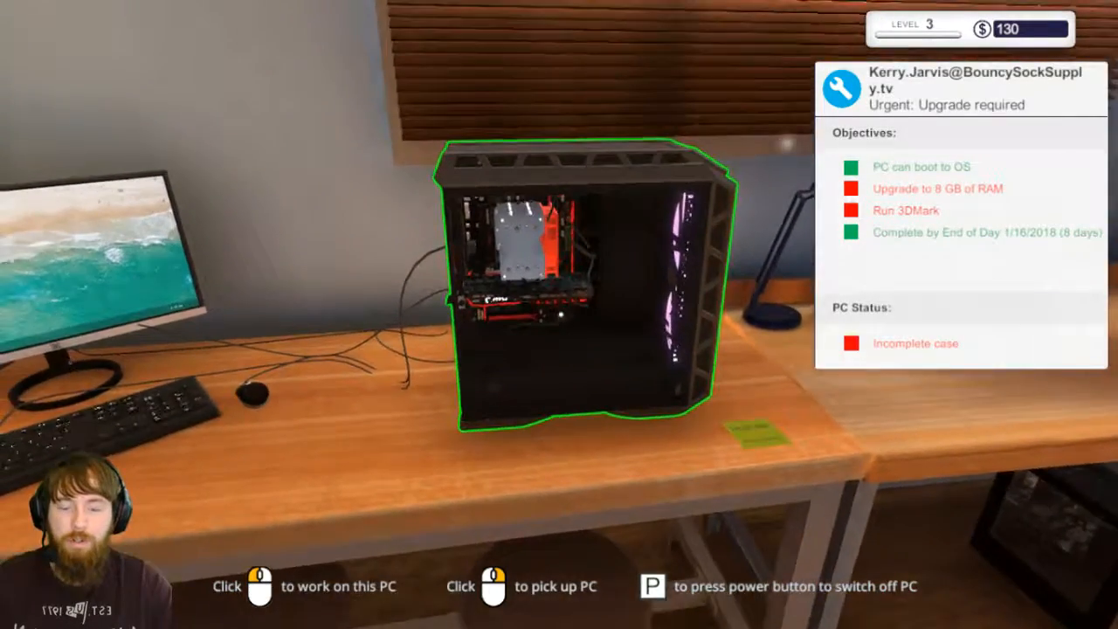
pyautogui.click(559, 289)
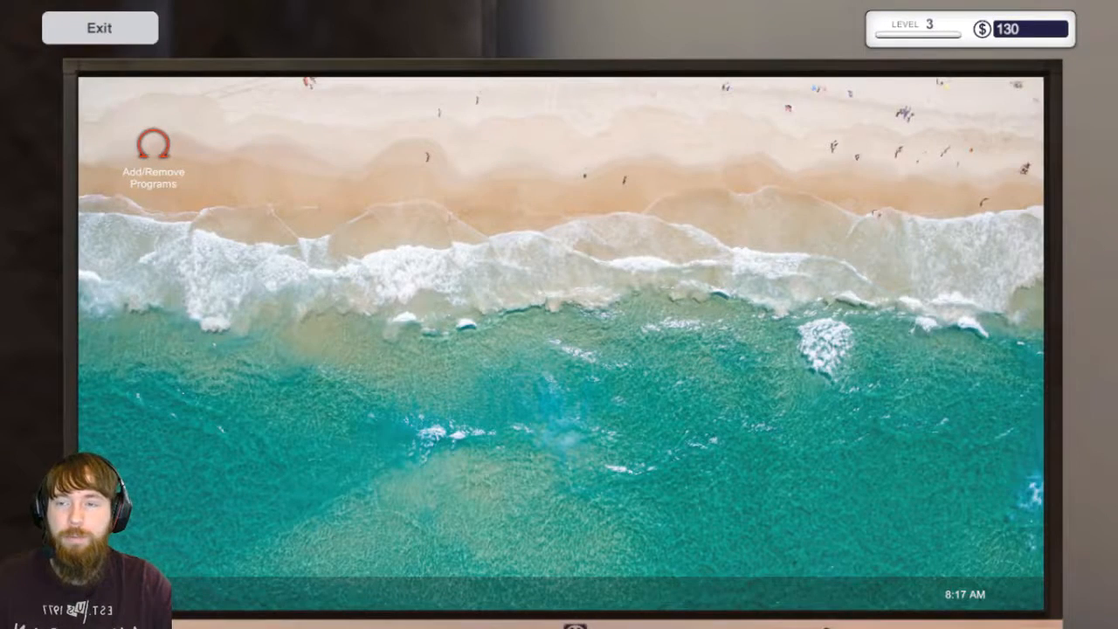
pyautogui.click(154, 143)
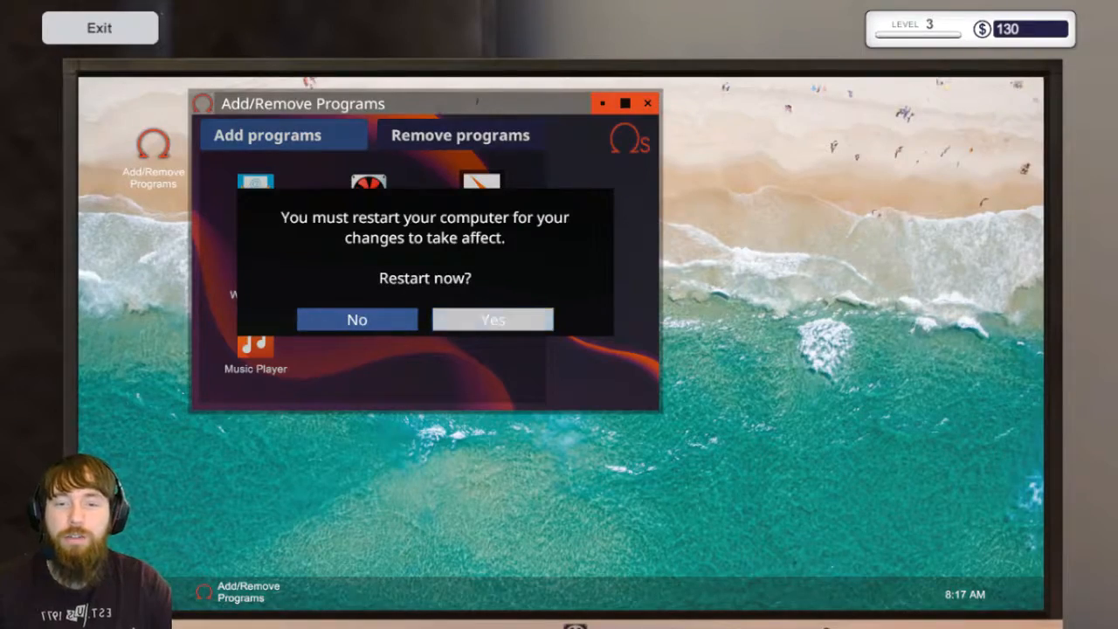
pyautogui.click(493, 318)
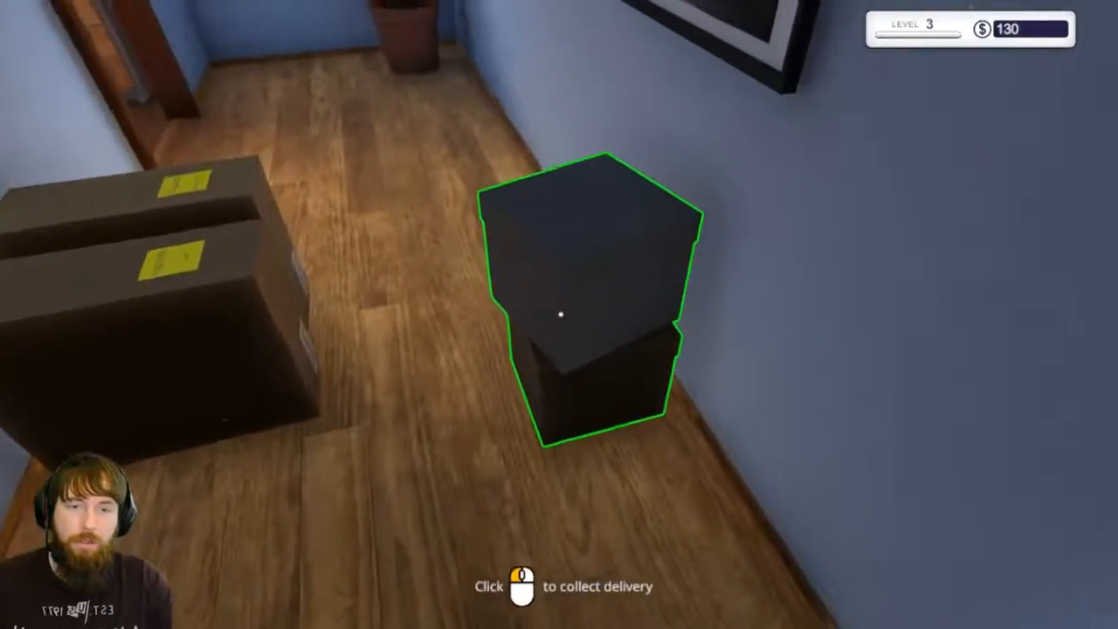
# - Collect the delivery box with the 4 GB RAM, 1 TB Seagate drive and GTX 980
pyautogui.click(580, 311)
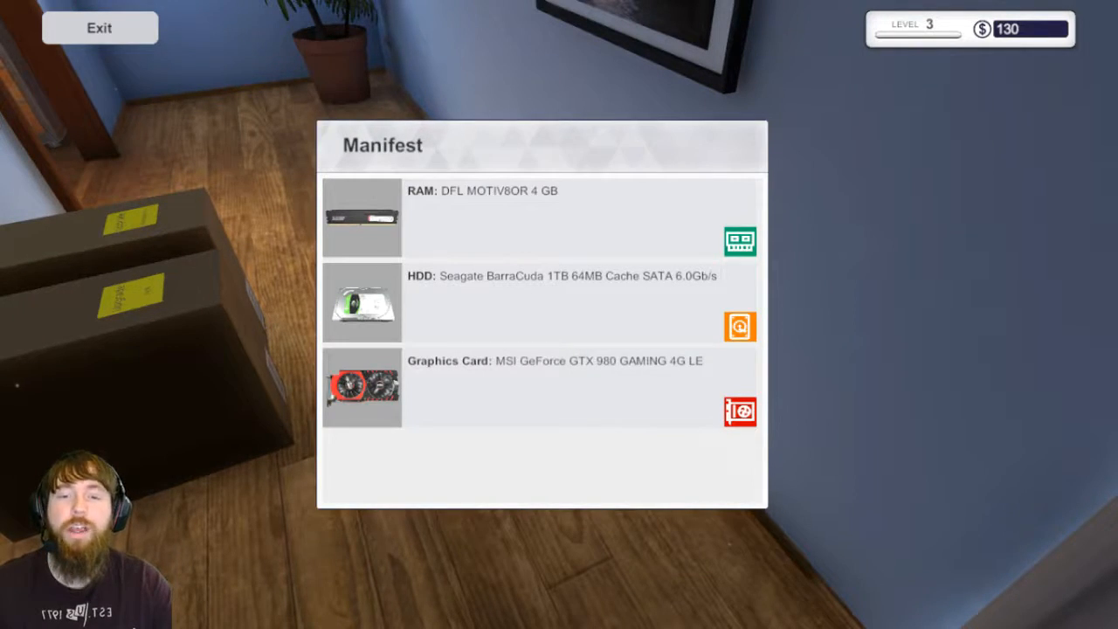
pyautogui.click(98, 28)
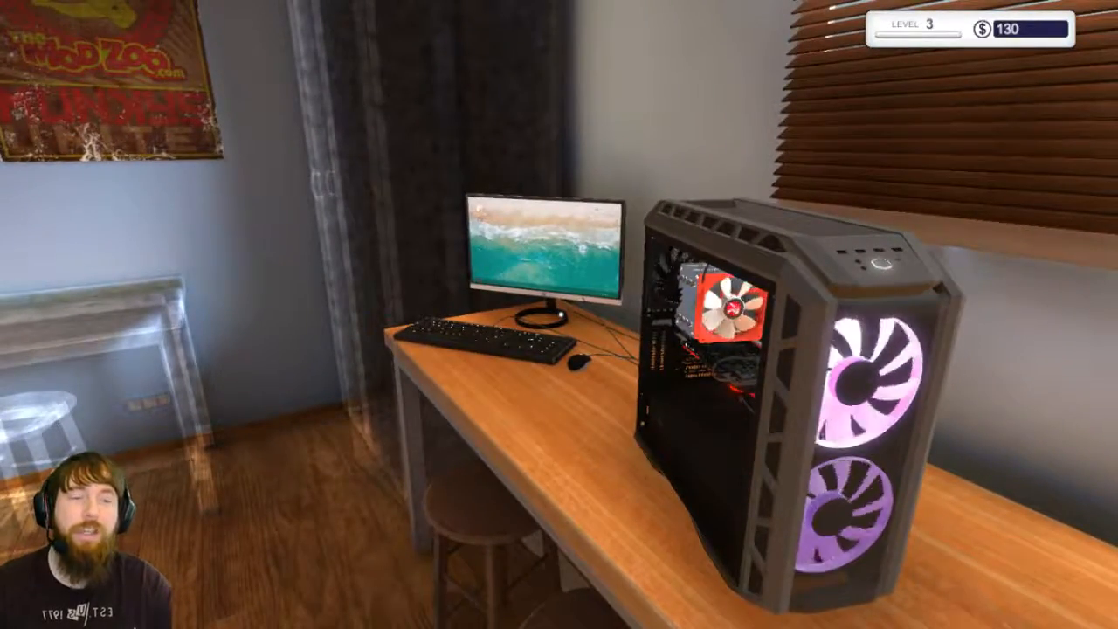
# - Use the workbench computer to check its desktop, then bring up the parts inventory
pyautogui.click(778, 350)
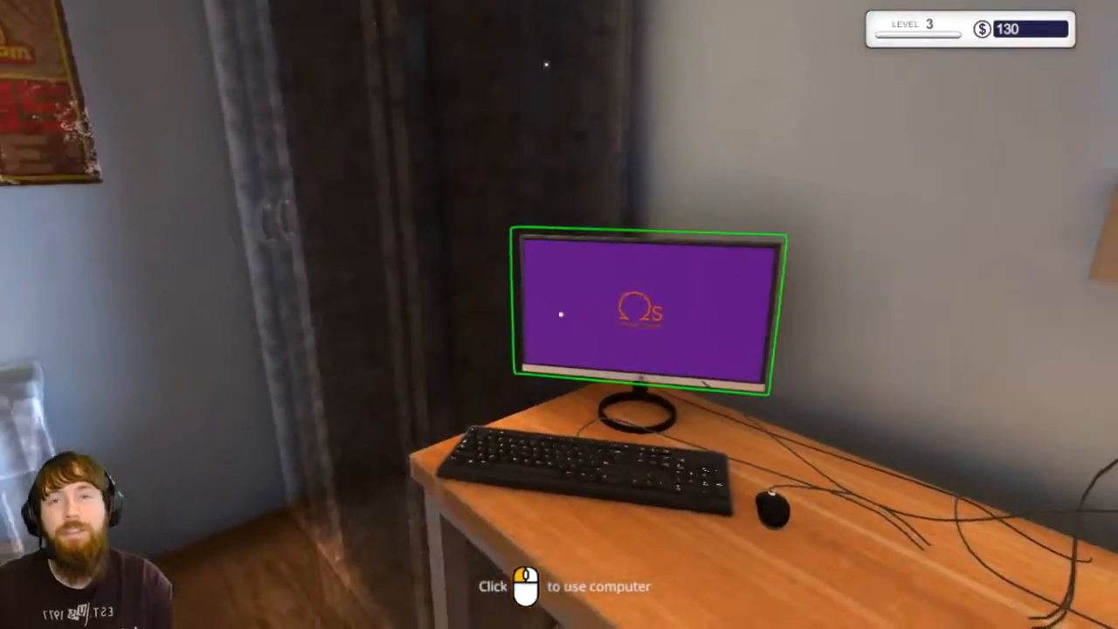
pyautogui.click(647, 315)
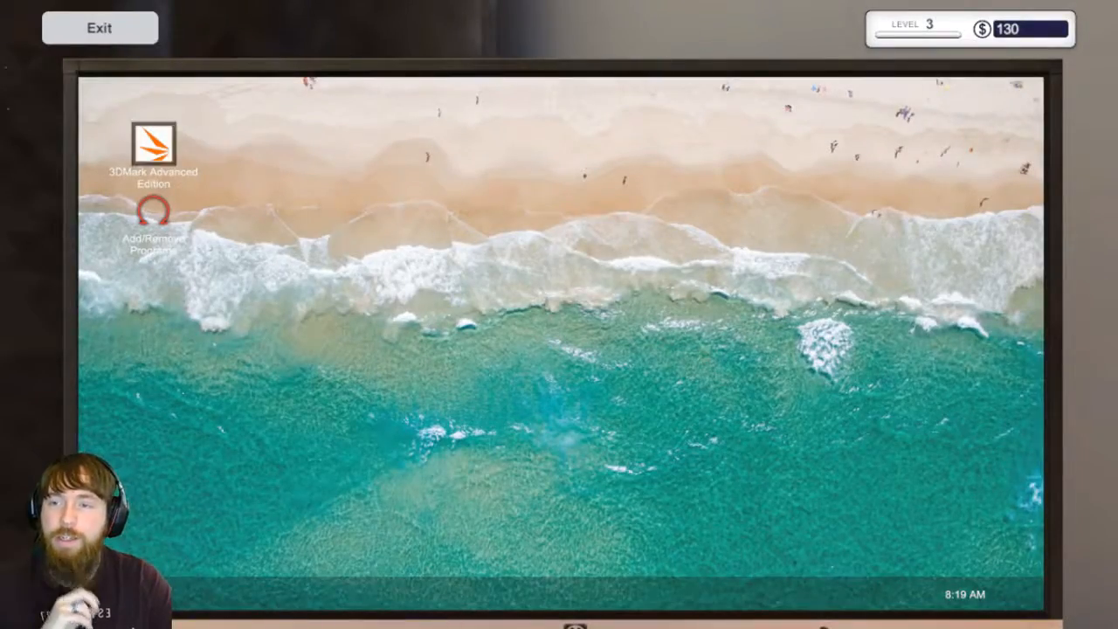
pyautogui.click(98, 28)
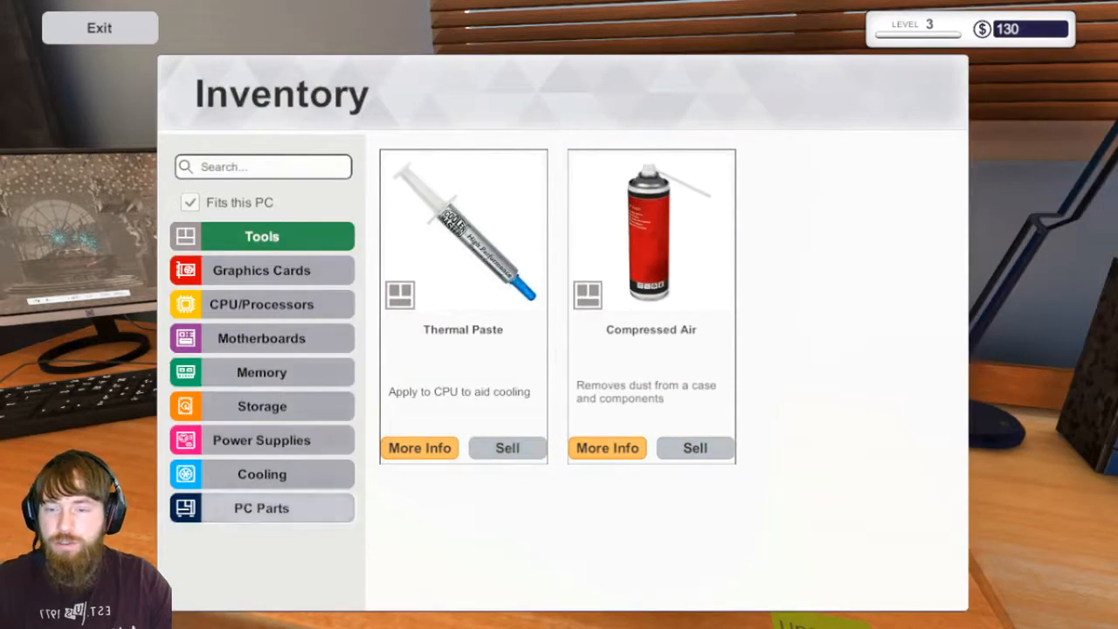
pyautogui.click(98, 28)
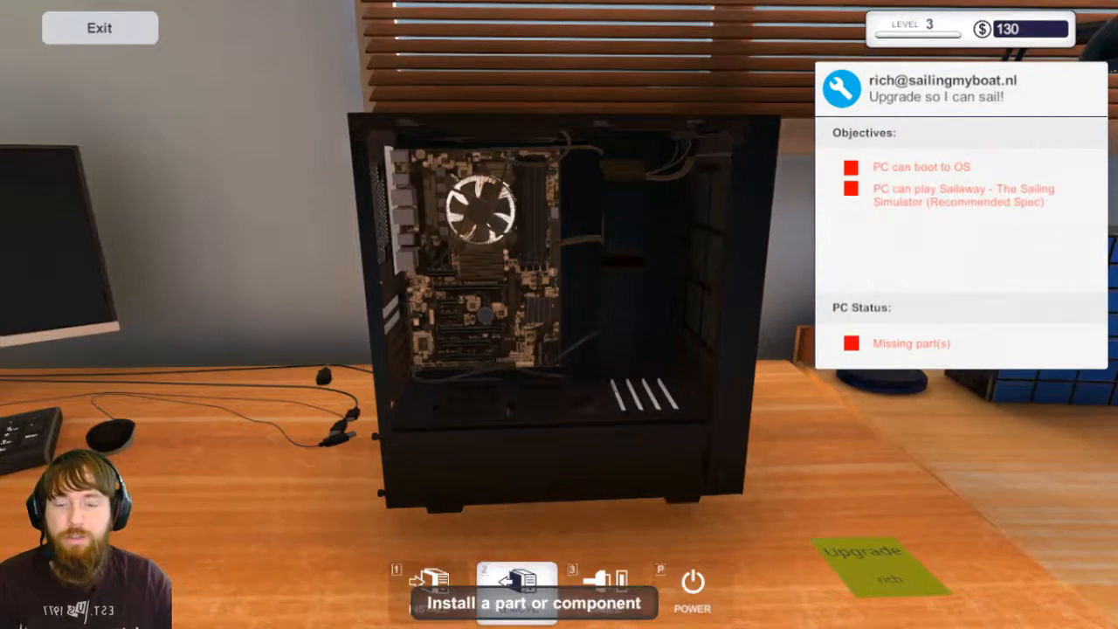
# - Install the GTX 980 graphics card into the sailing customer's PC
pyautogui.click(516, 585)
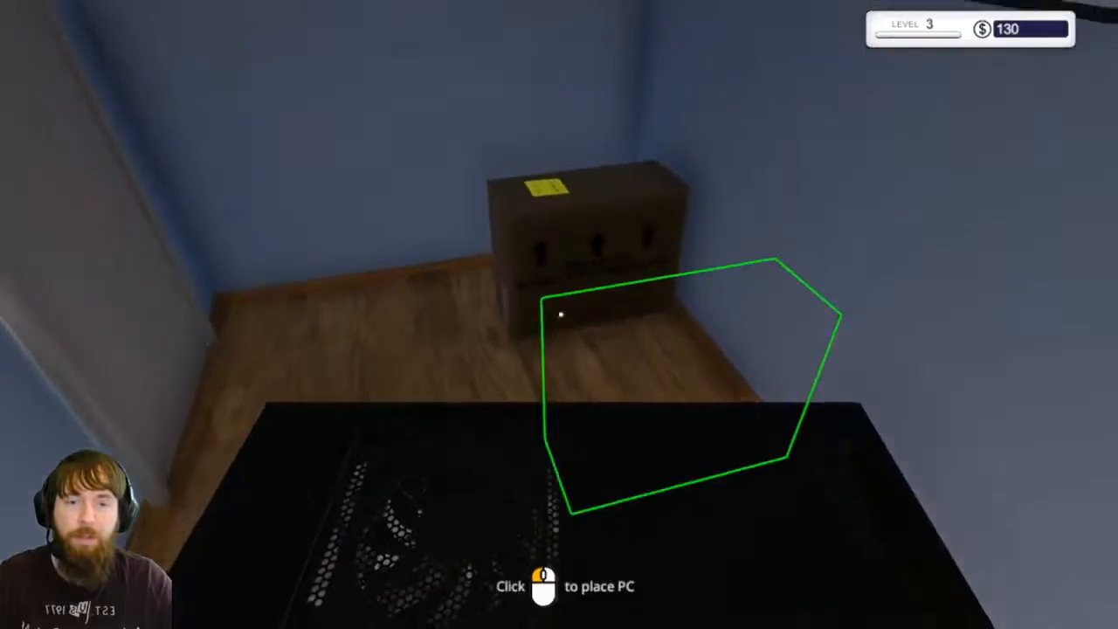
# - Fit the 1TB Seagate drive into the bay, connect its power and data cables, and refit the side panel
pyautogui.click(559, 314)
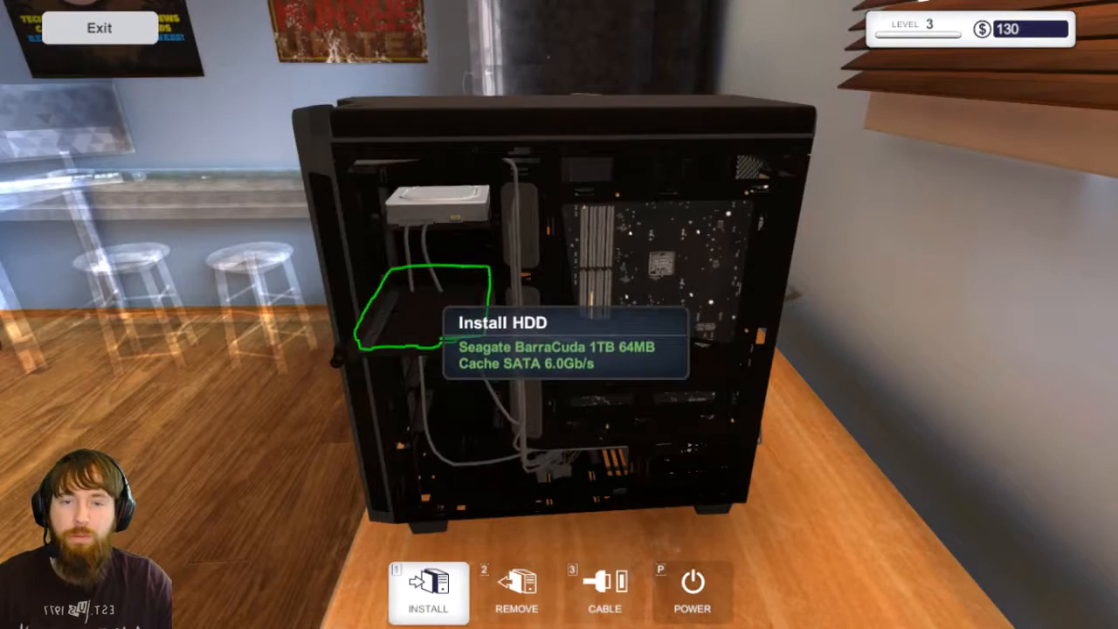
pyautogui.click(427, 592)
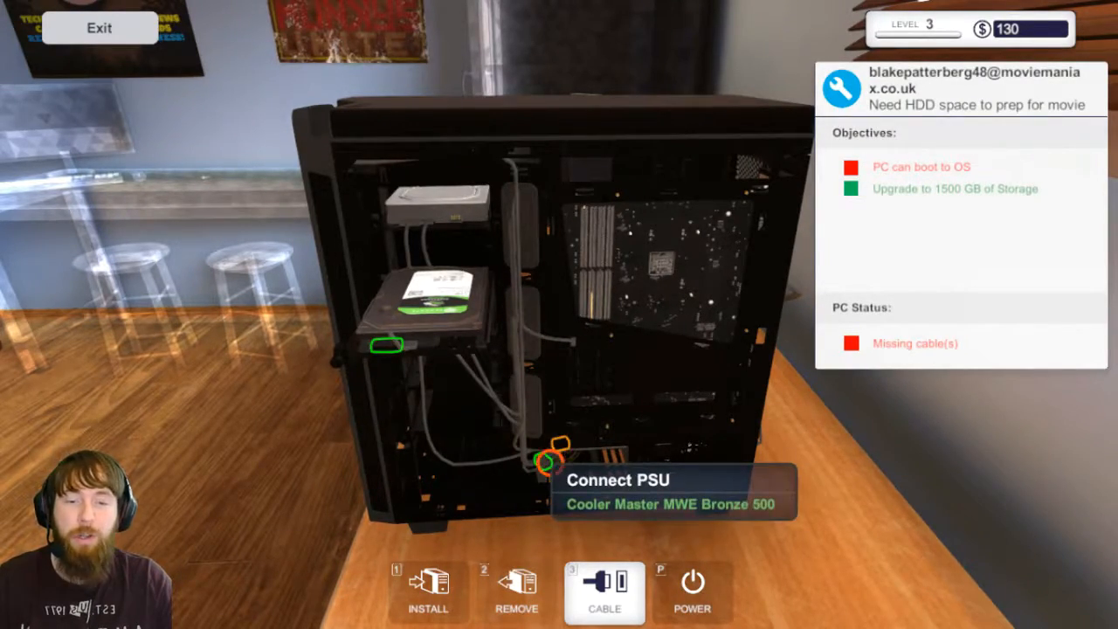
pyautogui.click(552, 445)
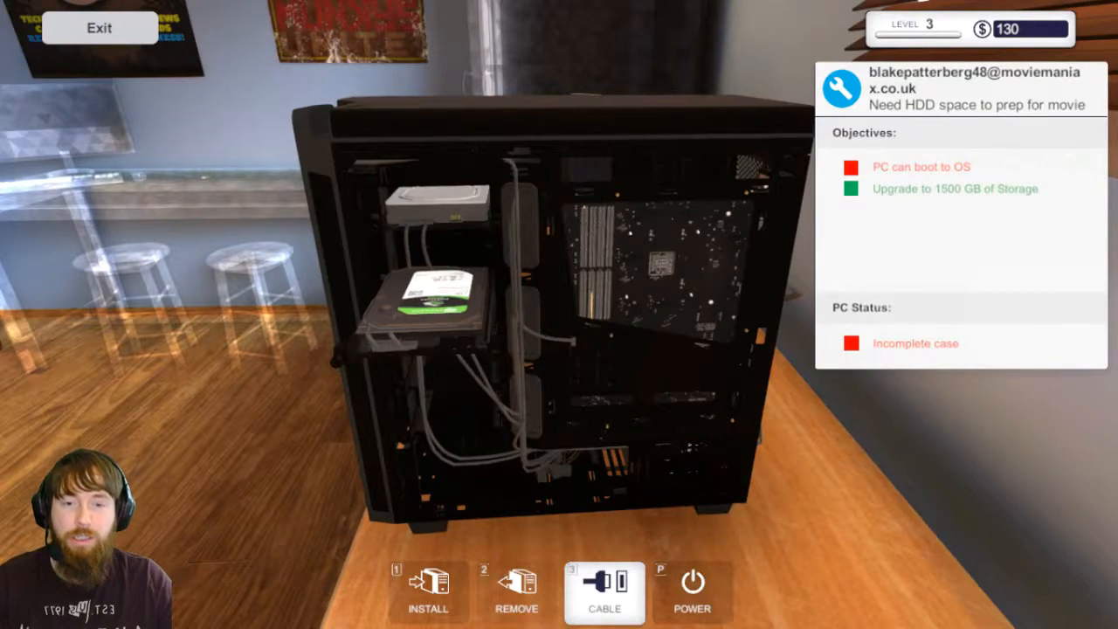
pyautogui.click(518, 590)
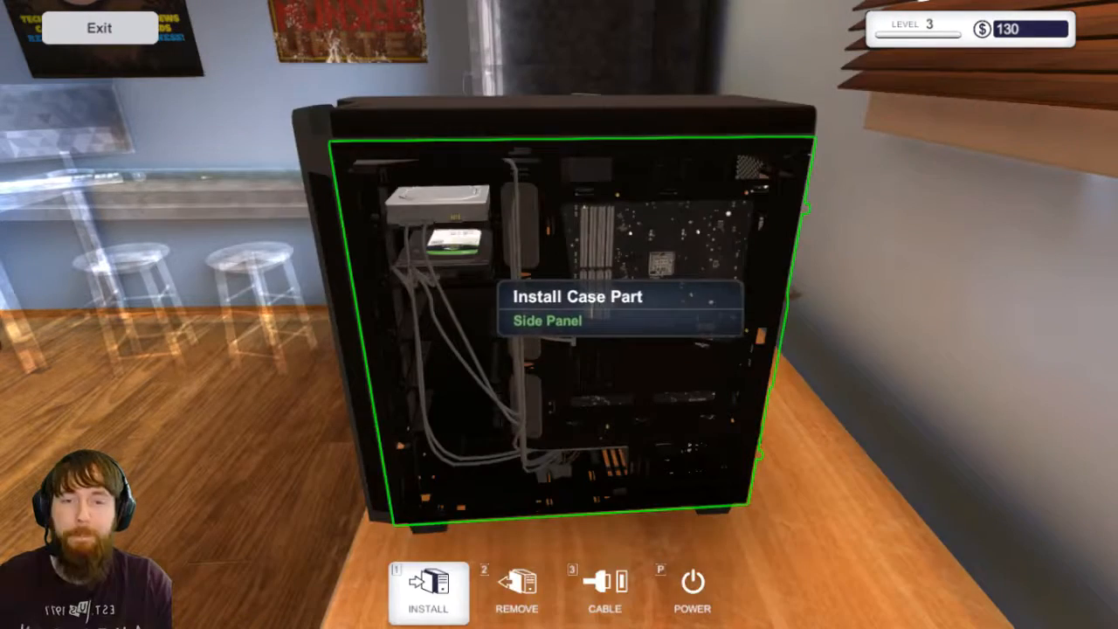
pyautogui.click(545, 322)
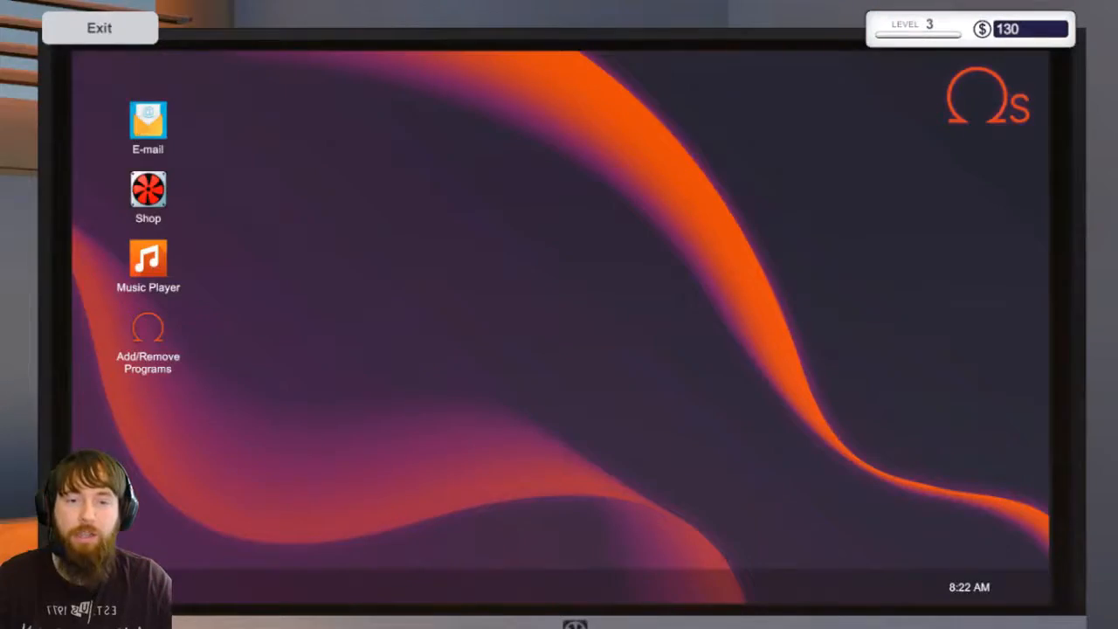
# - Collect the $490 graphics upgrade and the hard drive upgrade payments from the inbox, then view the RAM job email
pyautogui.click(147, 123)
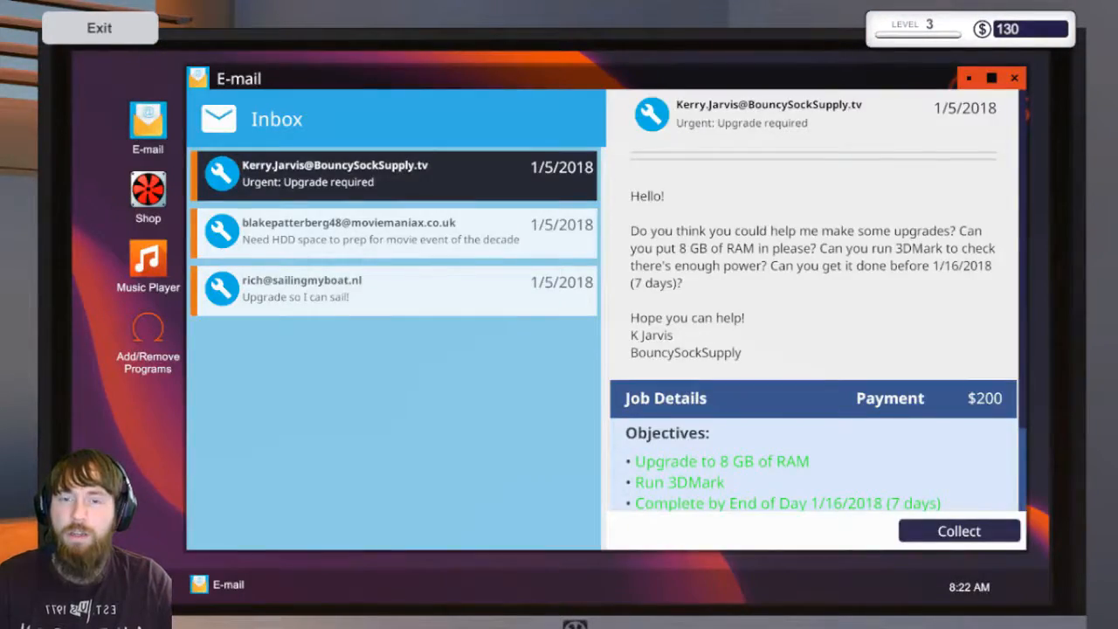
pyautogui.click(300, 290)
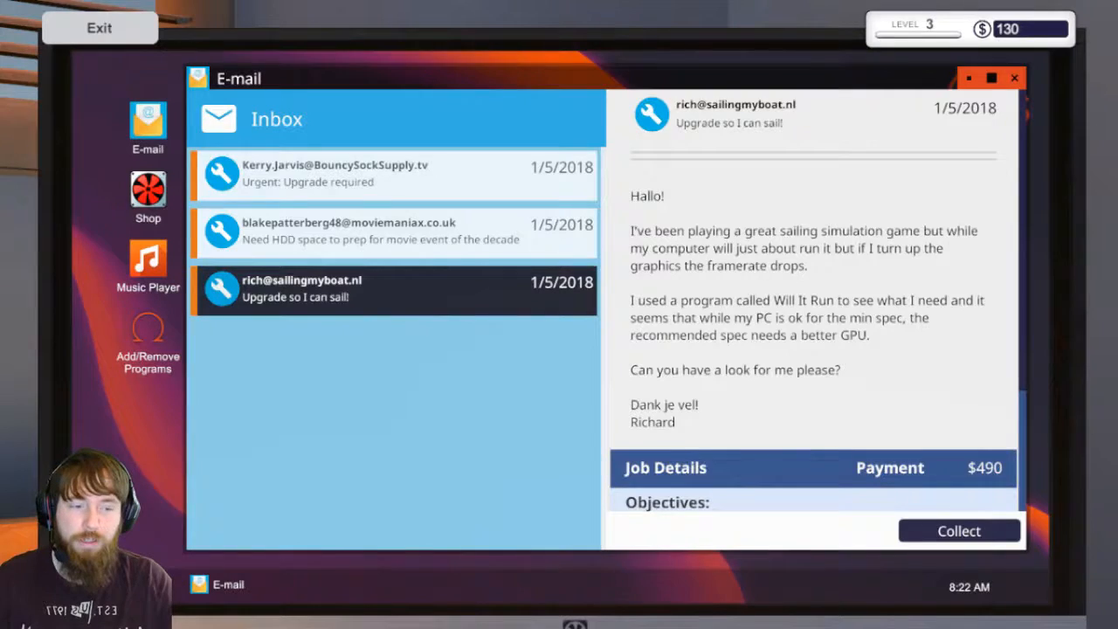
pyautogui.click(958, 531)
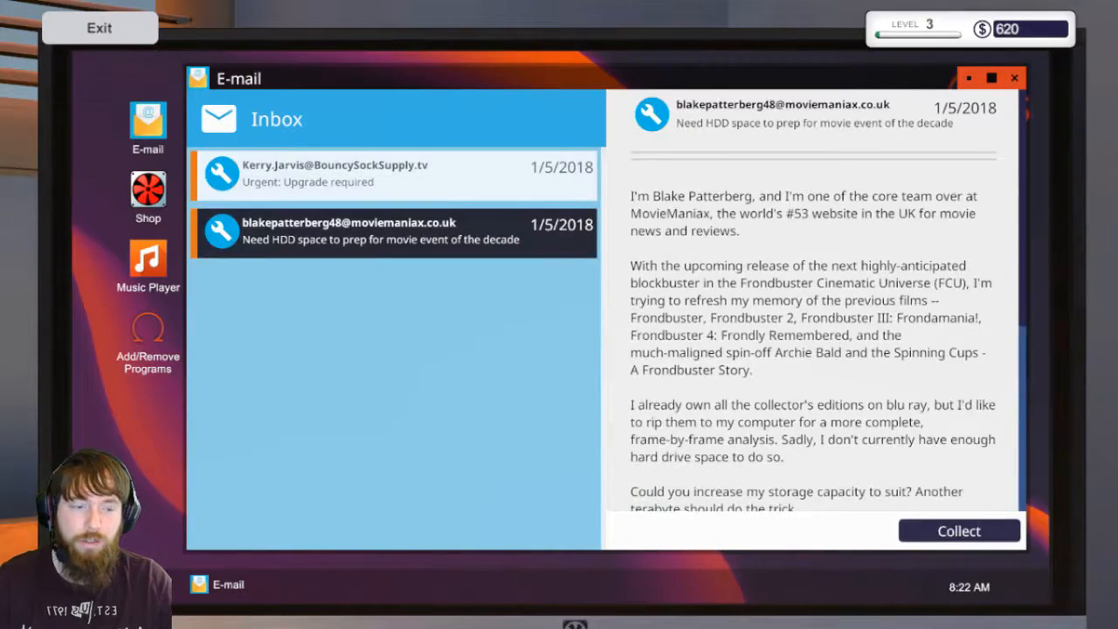
pyautogui.click(957, 531)
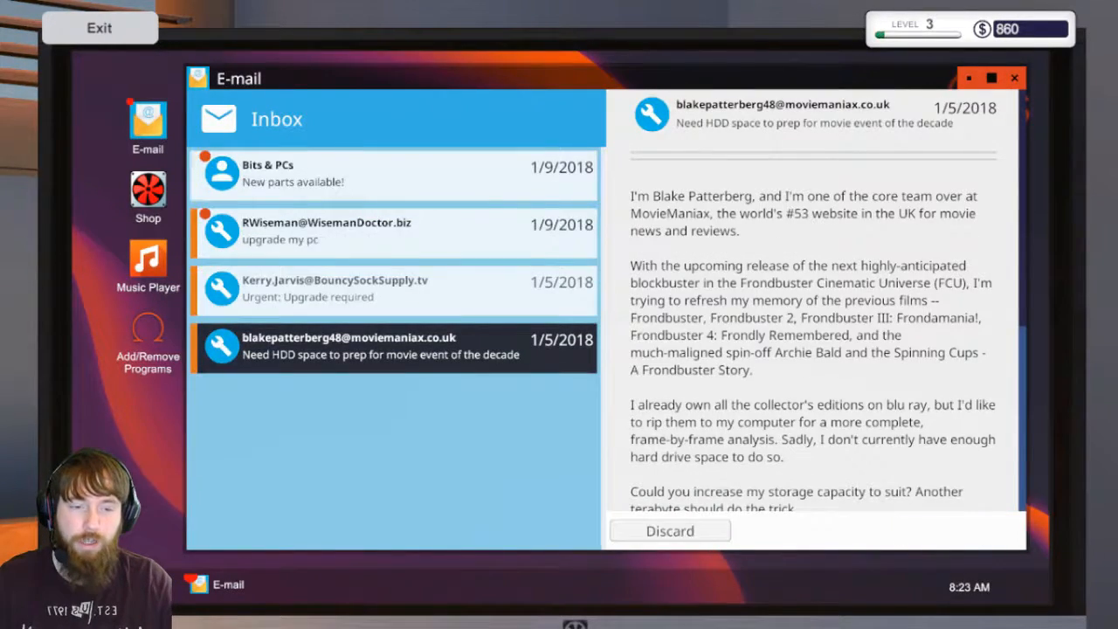
pyautogui.click(393, 288)
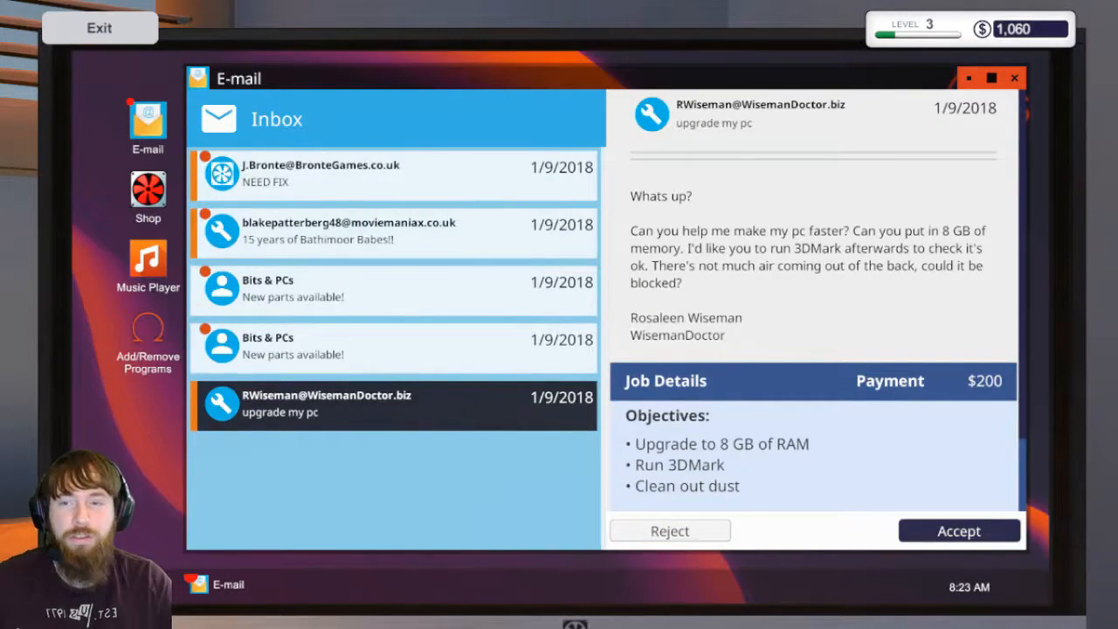
# - Dismiss the new-parts announcements, read the Bathimoor movie email and accept the spilled-milk RAM replacement job
pyautogui.click(393, 347)
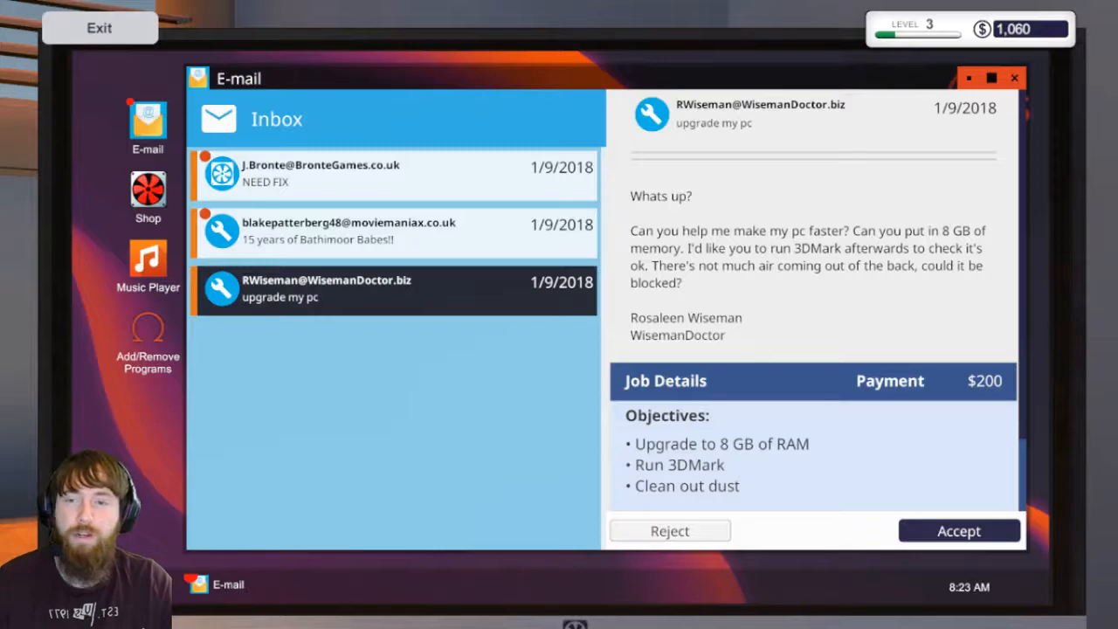
pyautogui.click(393, 231)
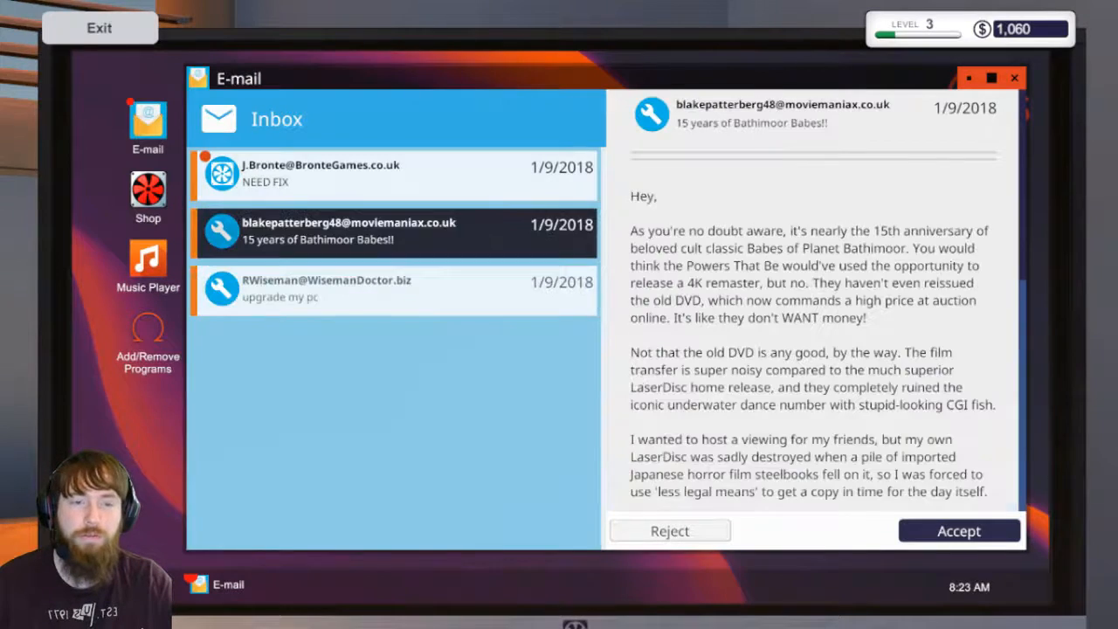
pyautogui.scroll(-3)
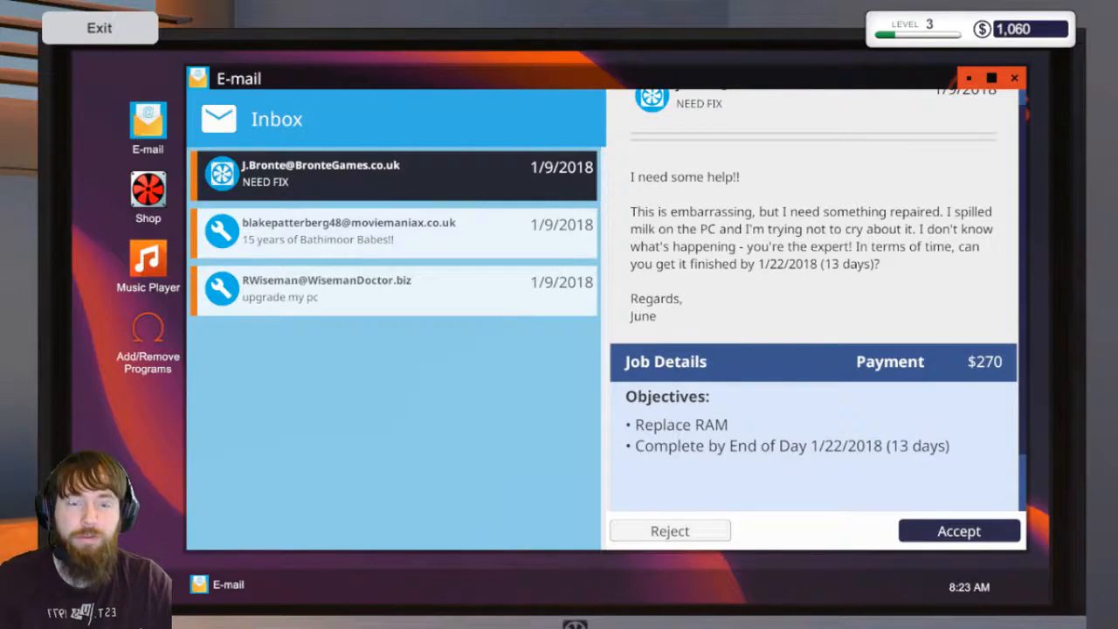
pyautogui.click(957, 531)
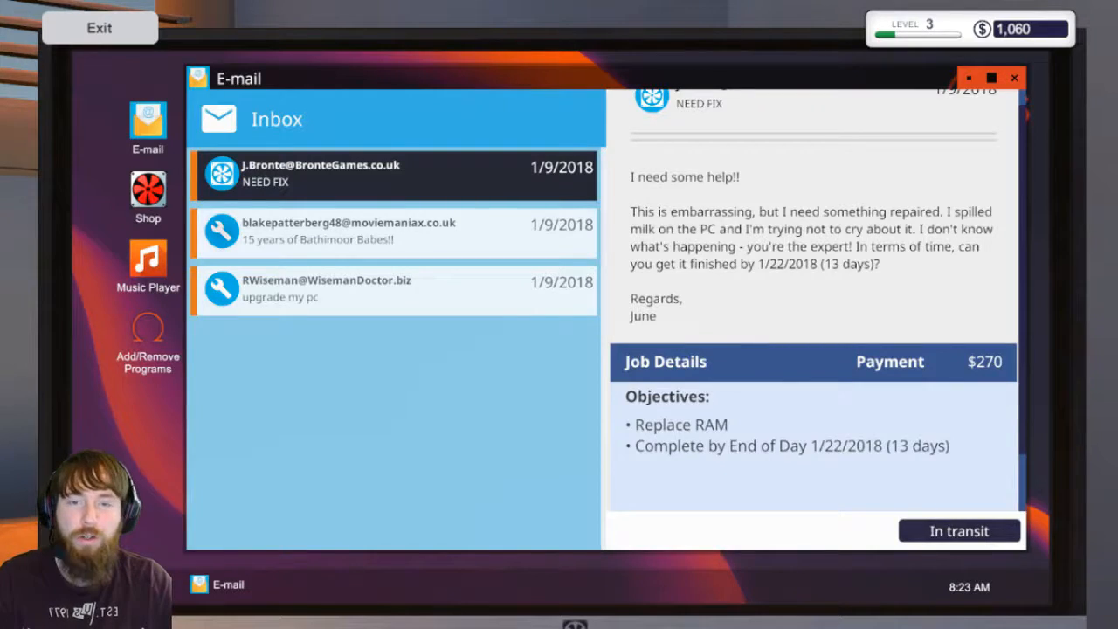
pyautogui.click(349, 235)
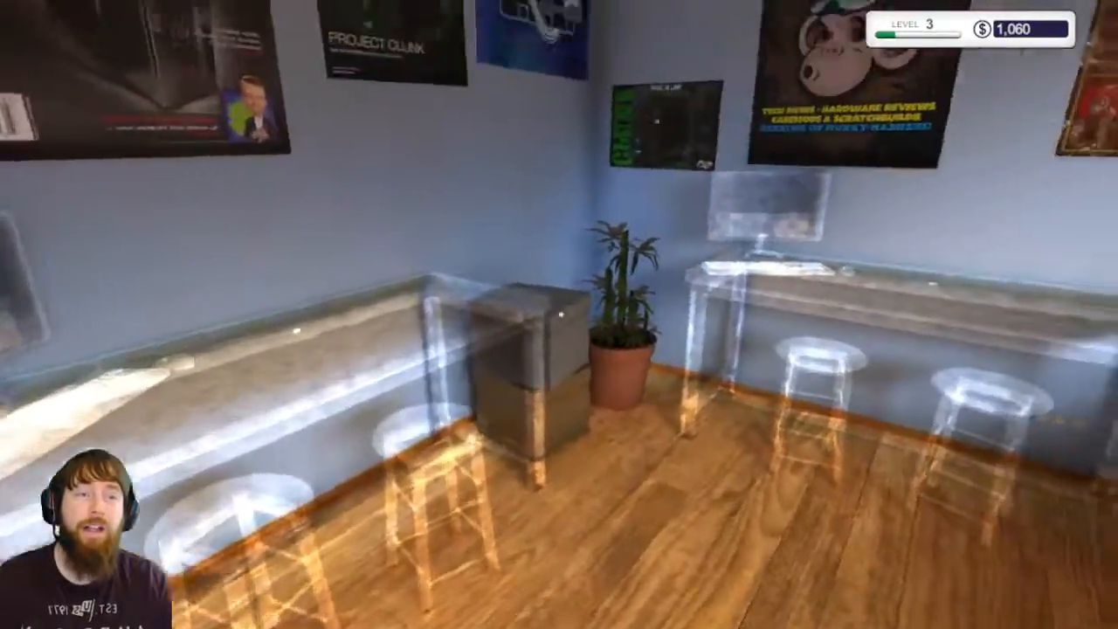
pyautogui.moveTo(560, 314)
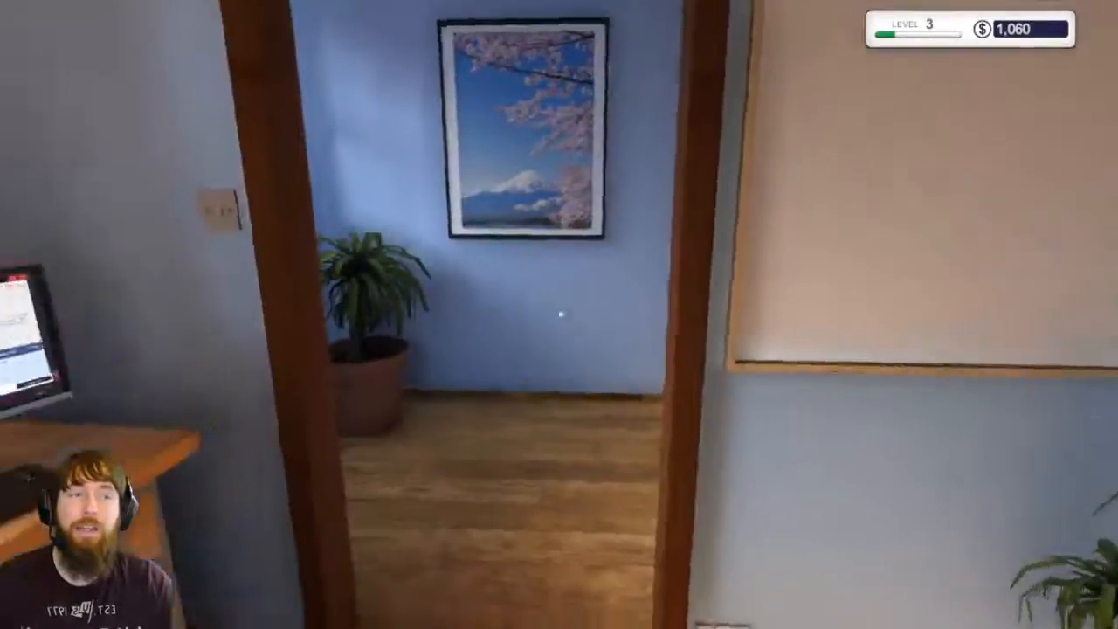
# - Return to the office computer's inbox and confirm the spilled-milk repair shows In transit
pyautogui.click(559, 314)
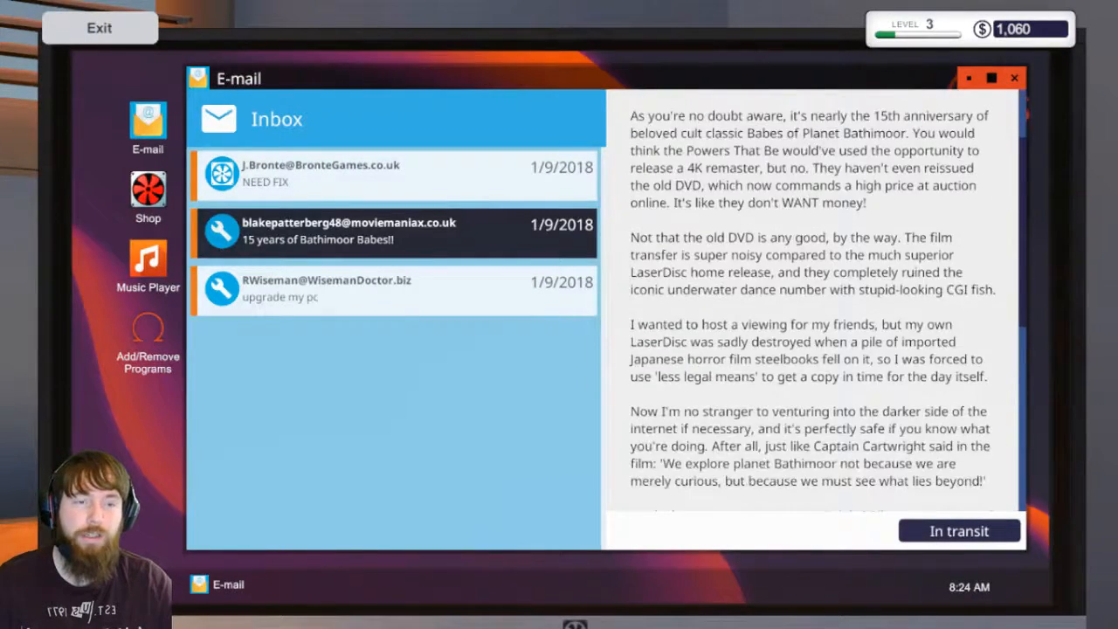
pyautogui.click(393, 174)
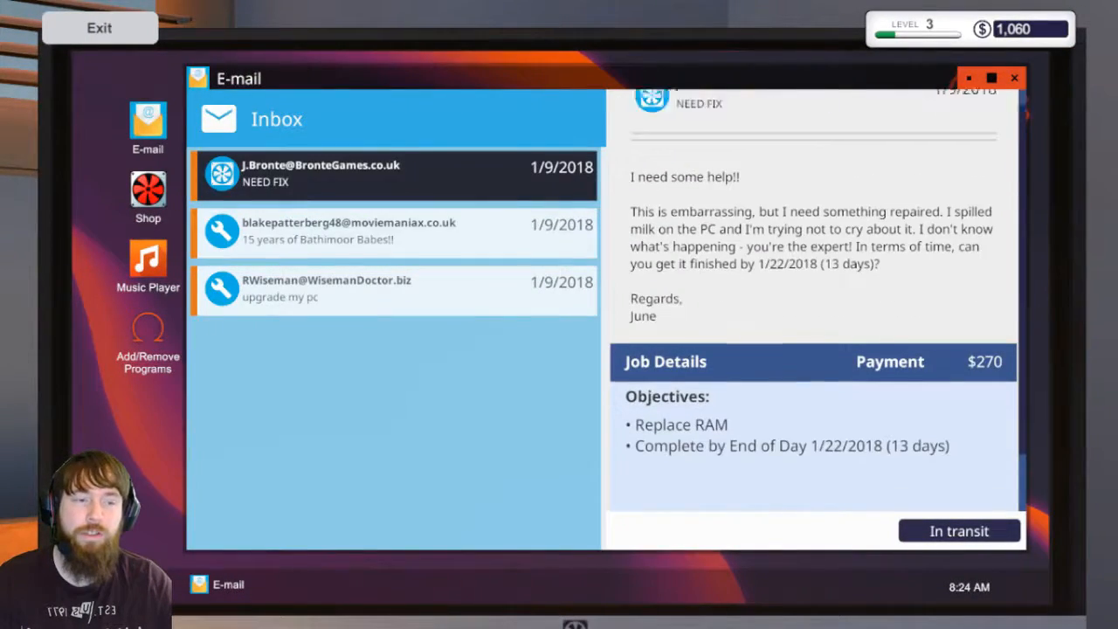